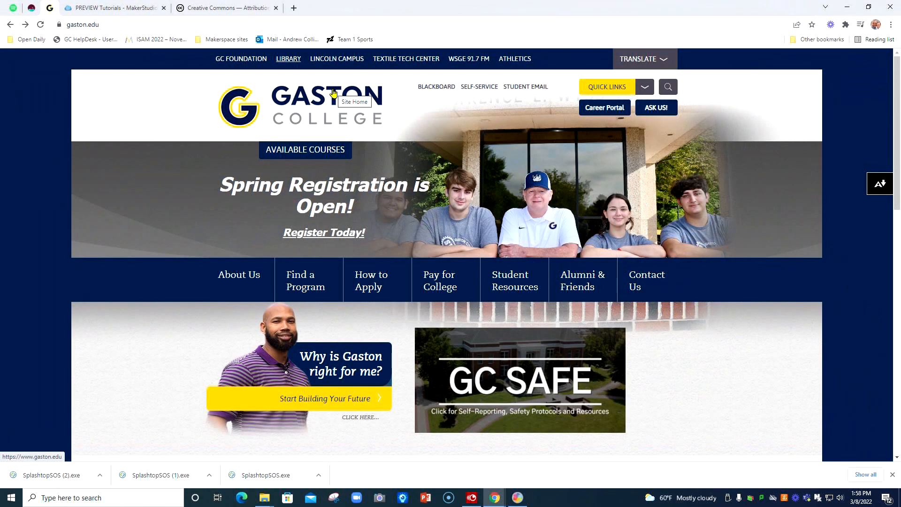
mouse_move(320, 98)
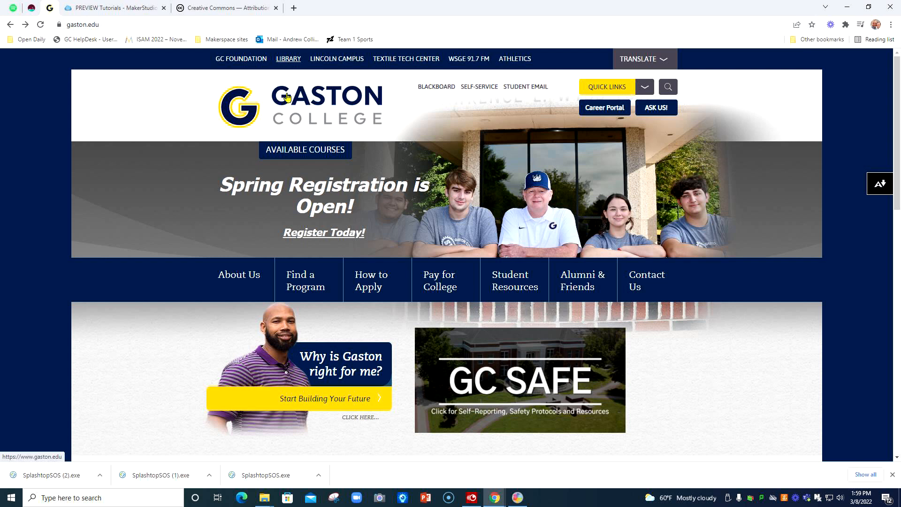
mouse_move(278, 100)
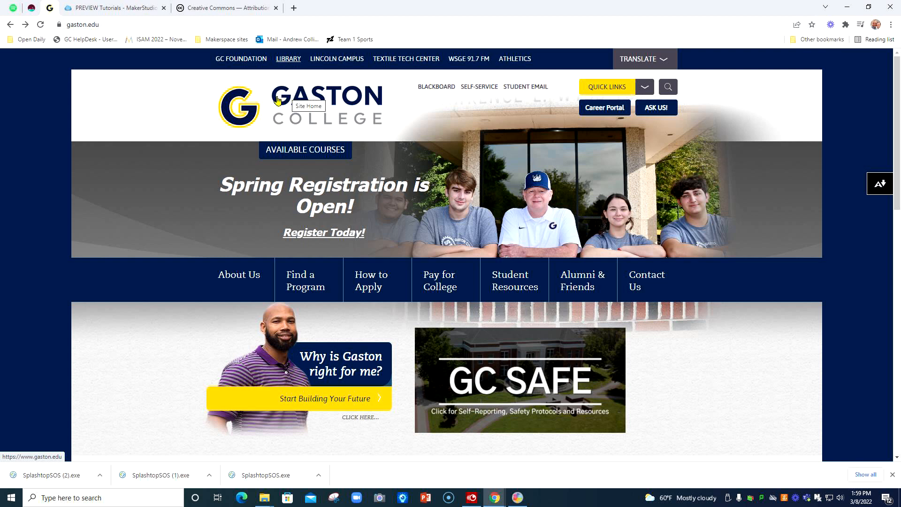
mouse_move(123, 87)
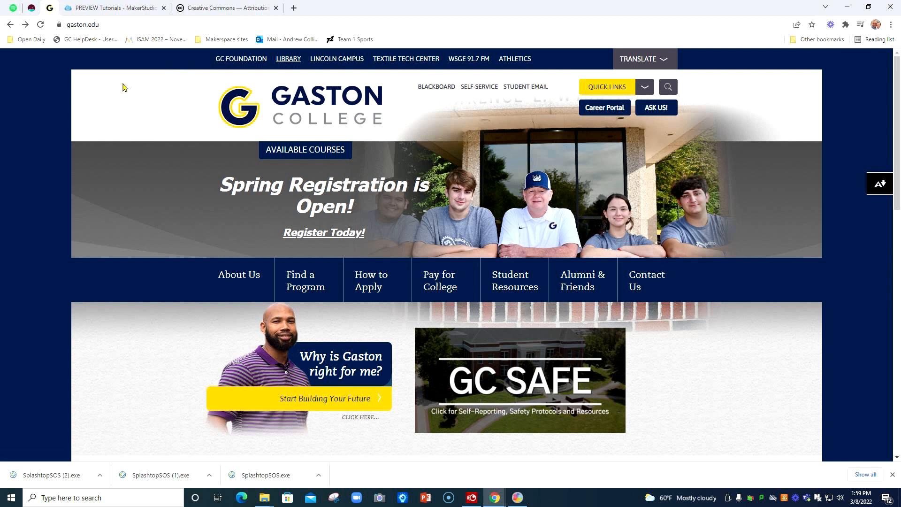
mouse_move(128, 102)
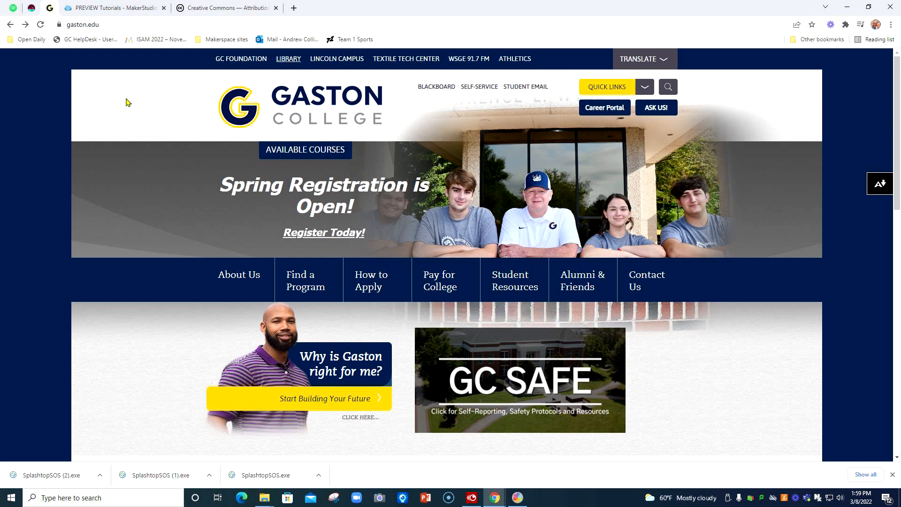
mouse_move(134, 101)
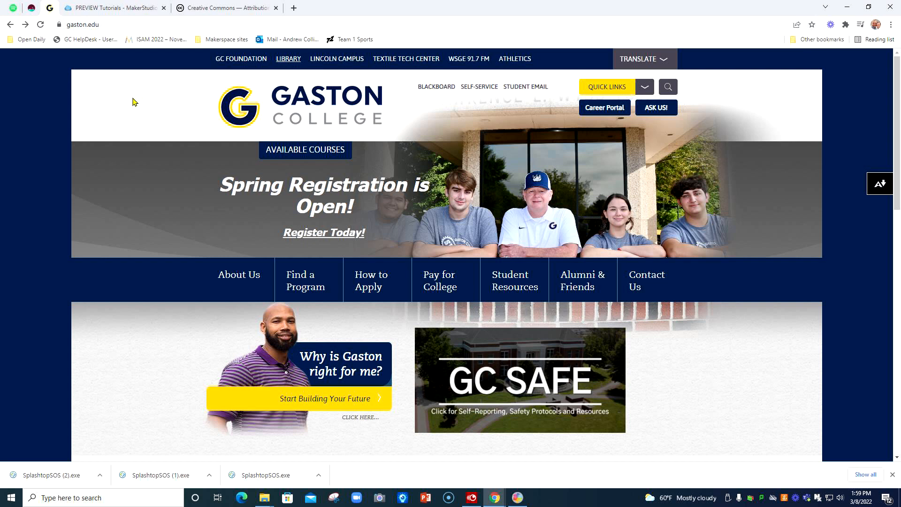
mouse_move(137, 95)
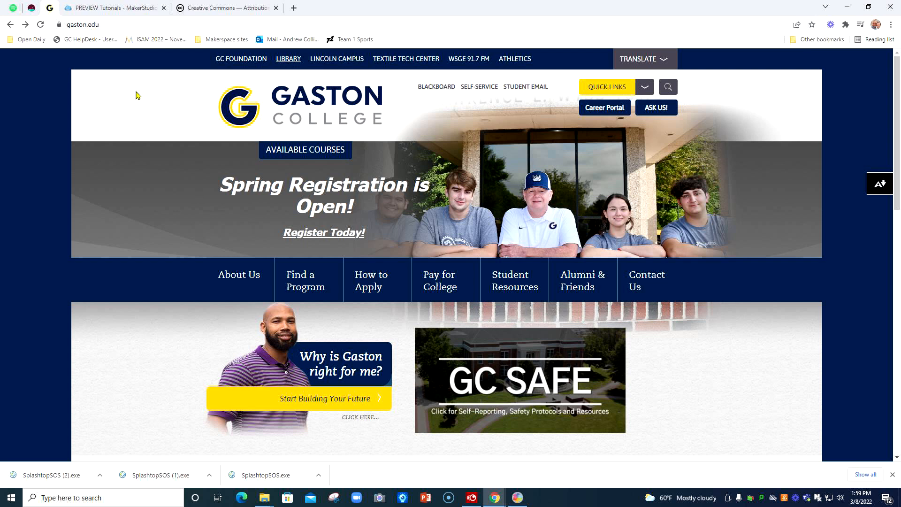
mouse_move(141, 91)
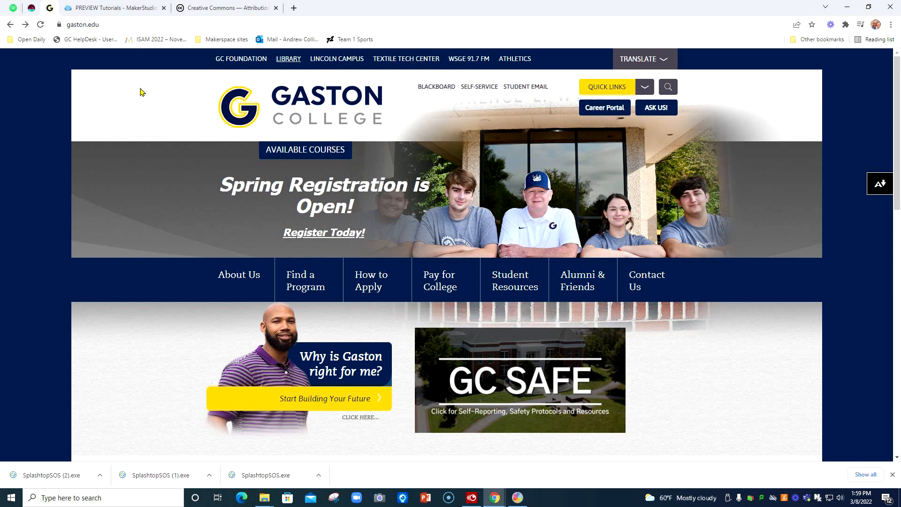
mouse_move(221, 69)
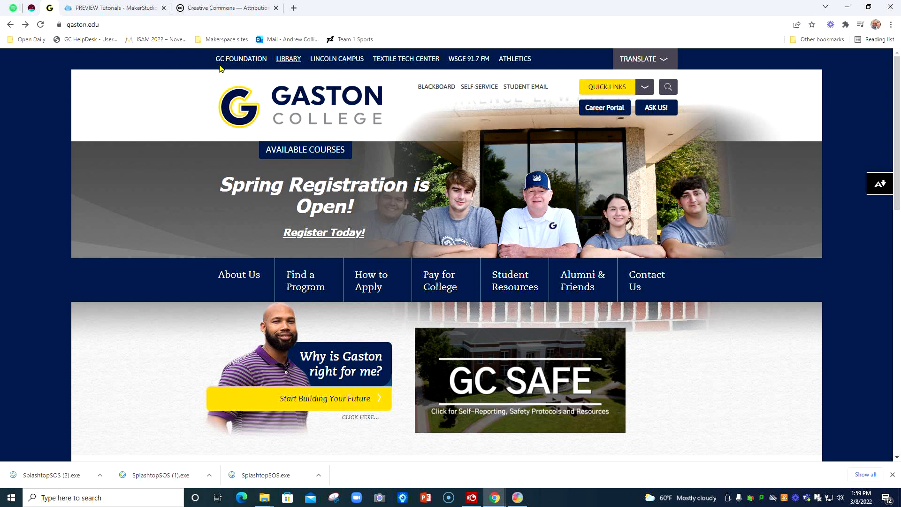
mouse_move(239, 60)
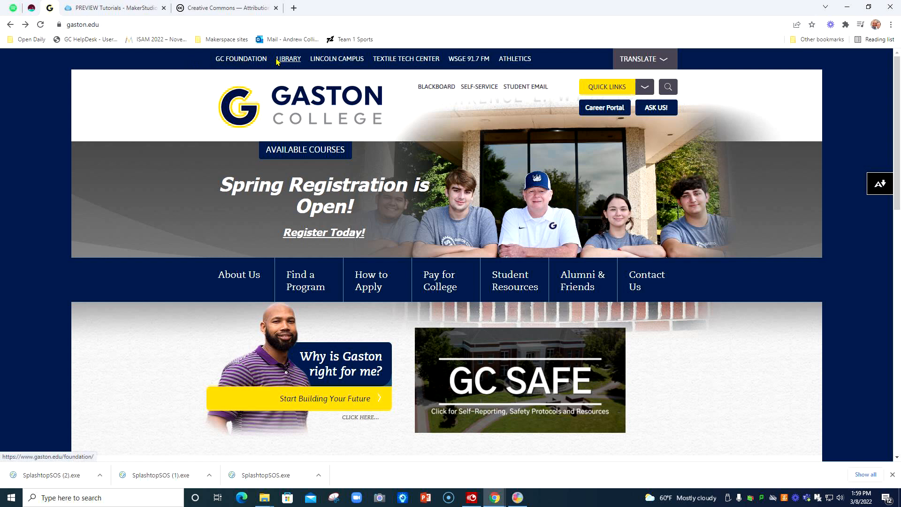
mouse_move(288, 64)
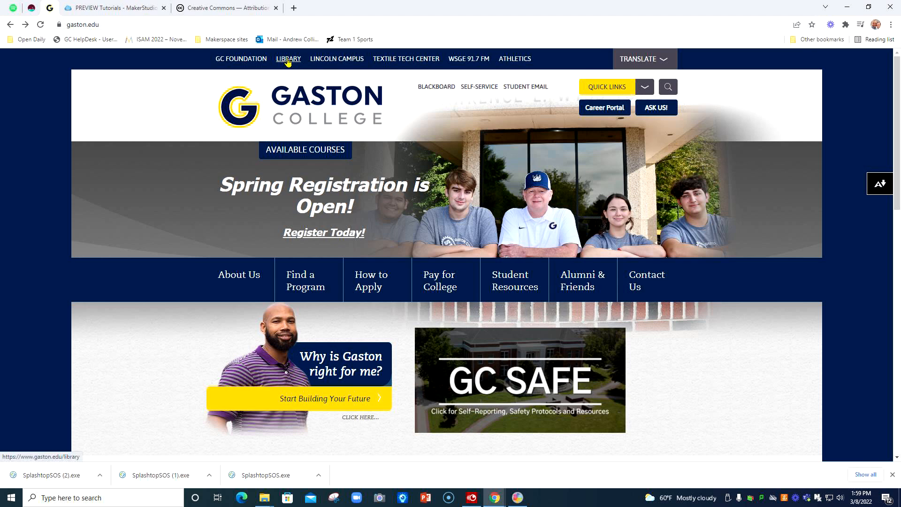
Open the Gaston College Libraries home page and scroll down to the Research Help links.
click(288, 58)
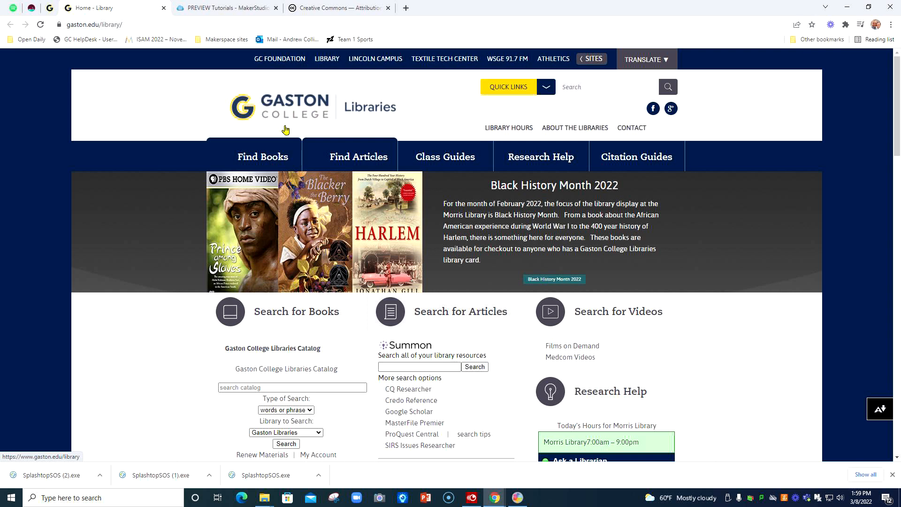
mouse_move(404, 125)
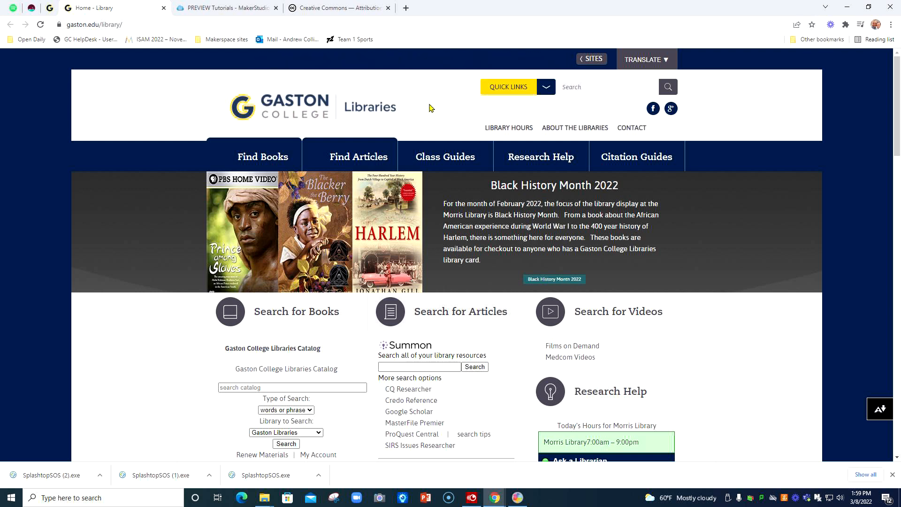
mouse_move(286, 166)
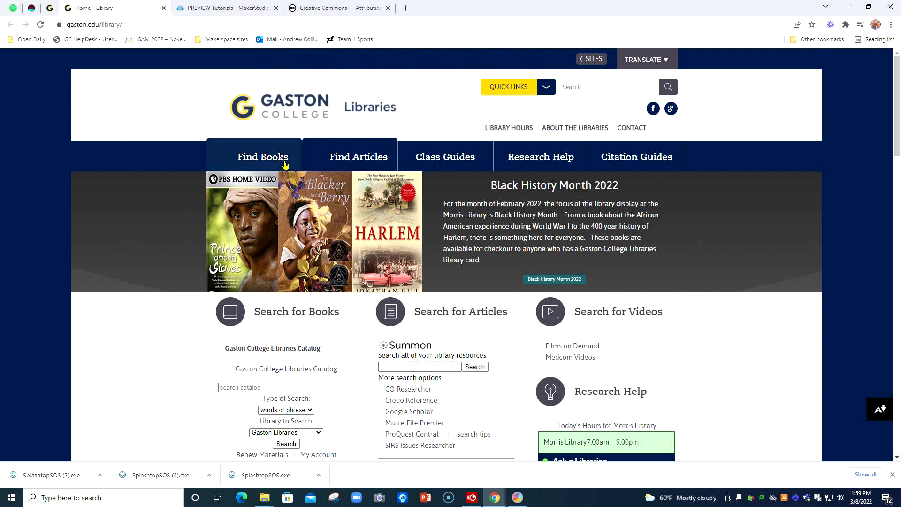
mouse_move(457, 126)
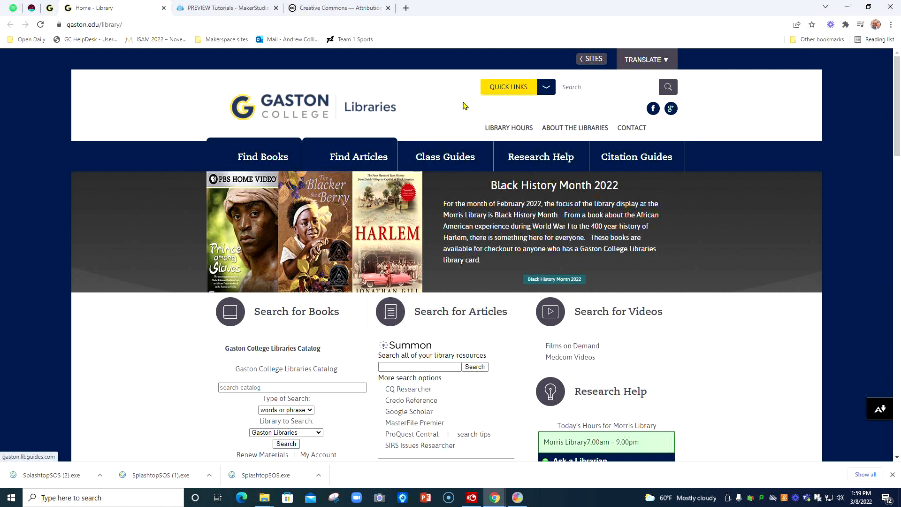
mouse_move(448, 105)
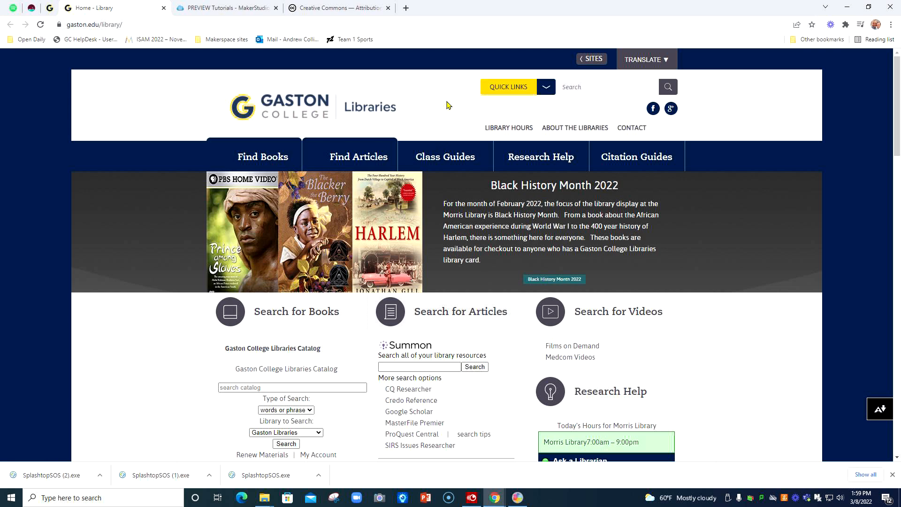
mouse_move(499, 271)
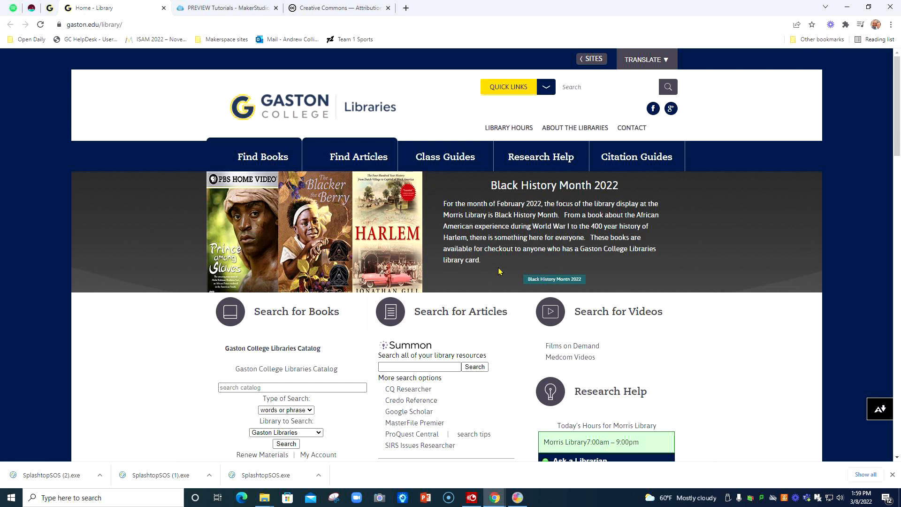
scroll(down, 3)
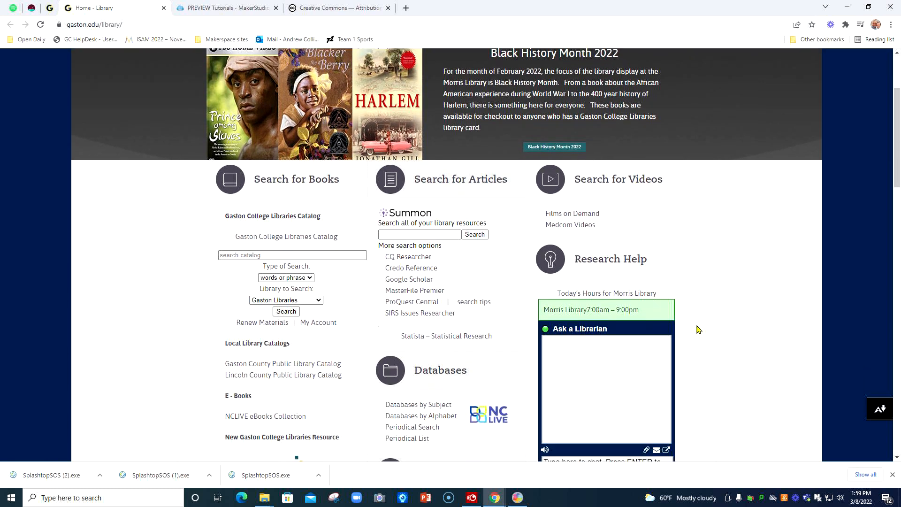
scroll(down, 3)
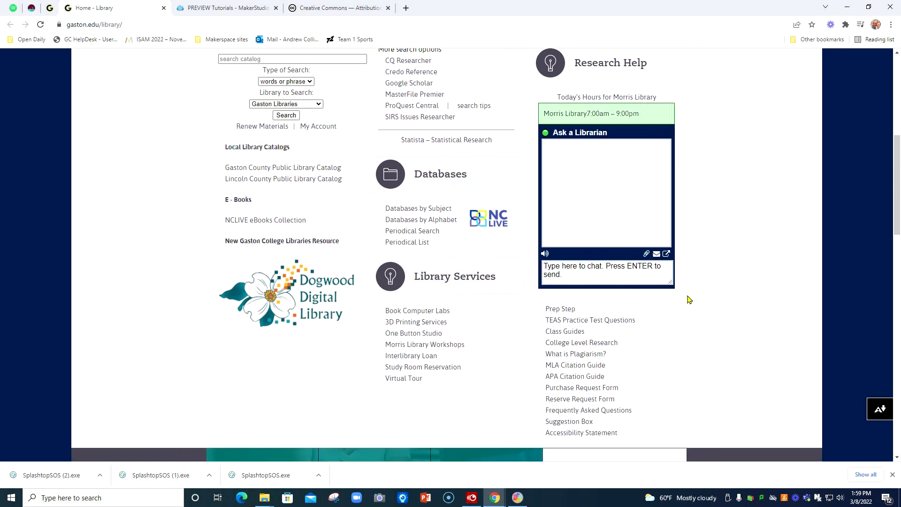
scroll(down, 3)
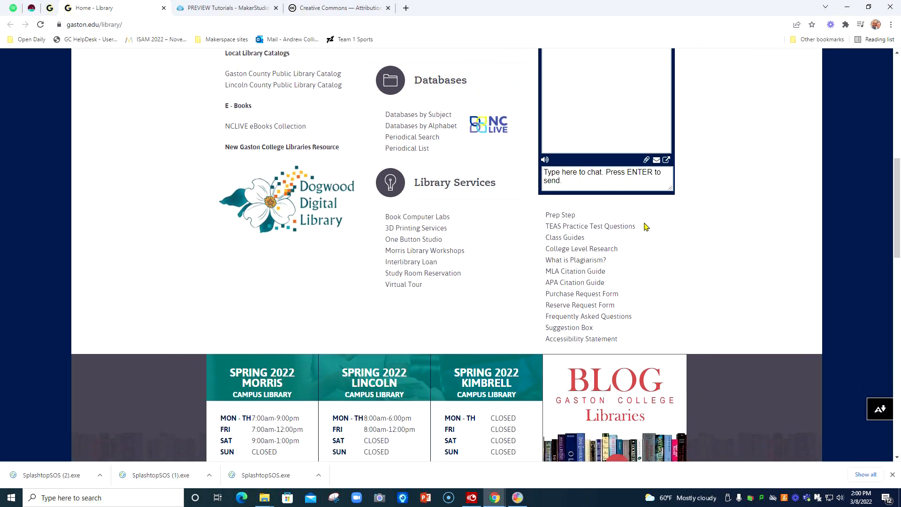
mouse_move(595, 207)
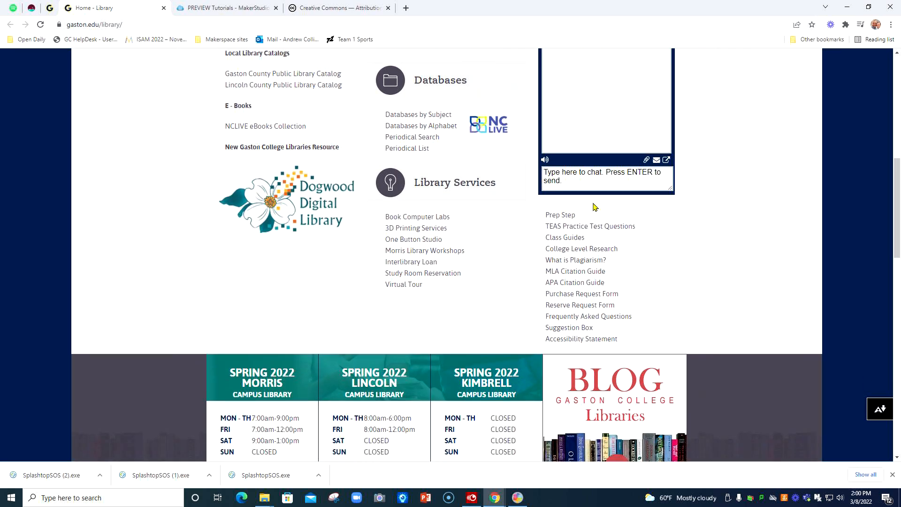
mouse_move(568, 265)
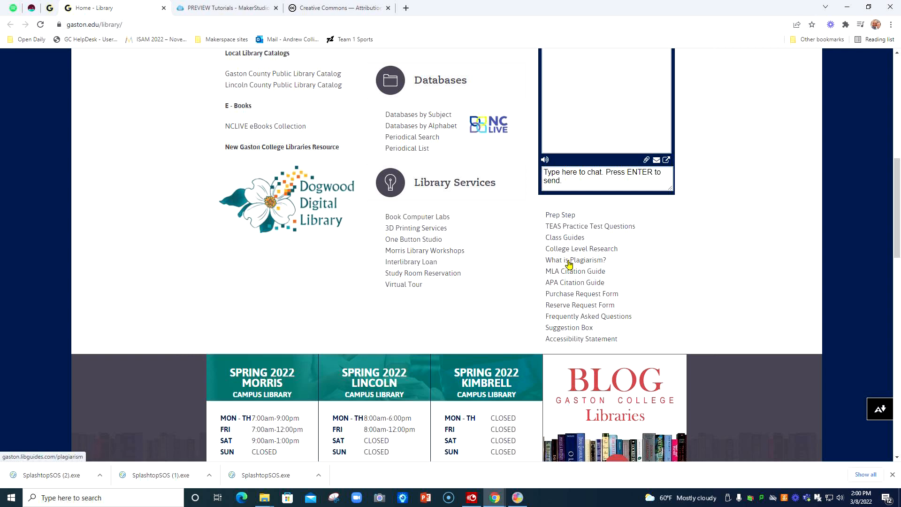
mouse_move(571, 228)
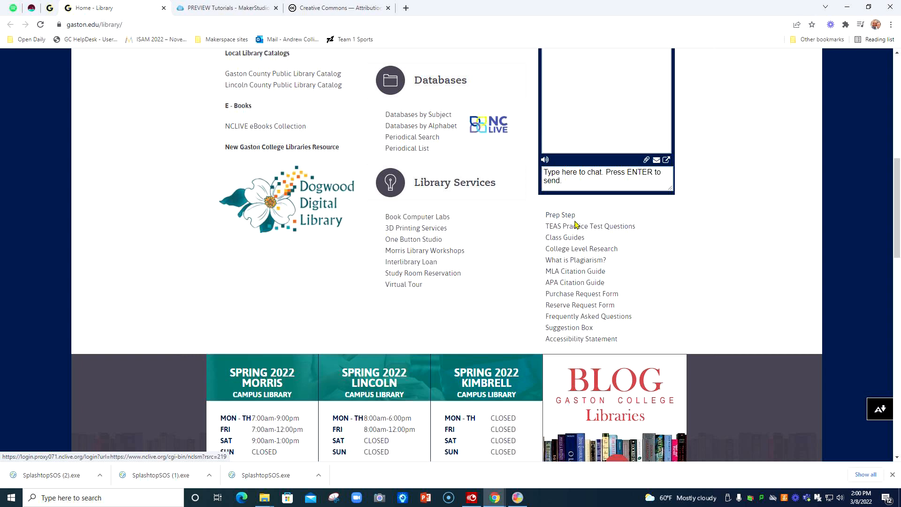
mouse_move(575, 248)
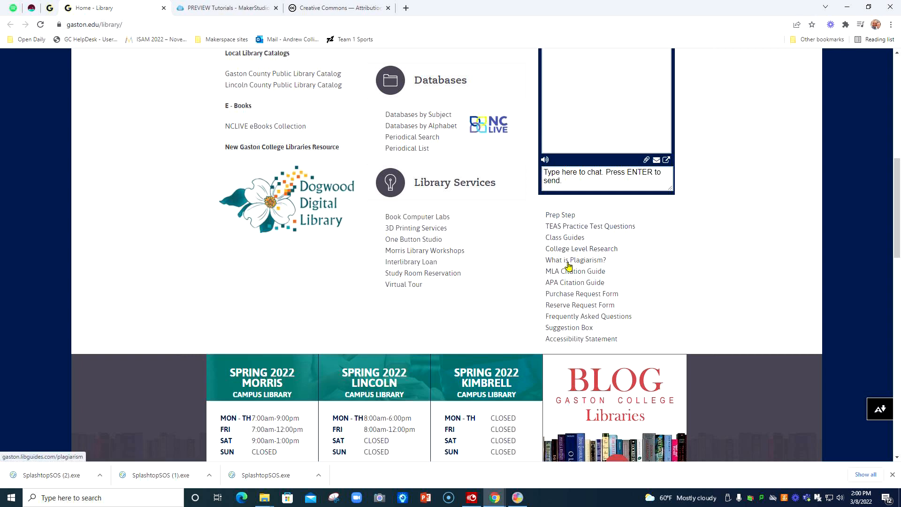
mouse_move(582, 255)
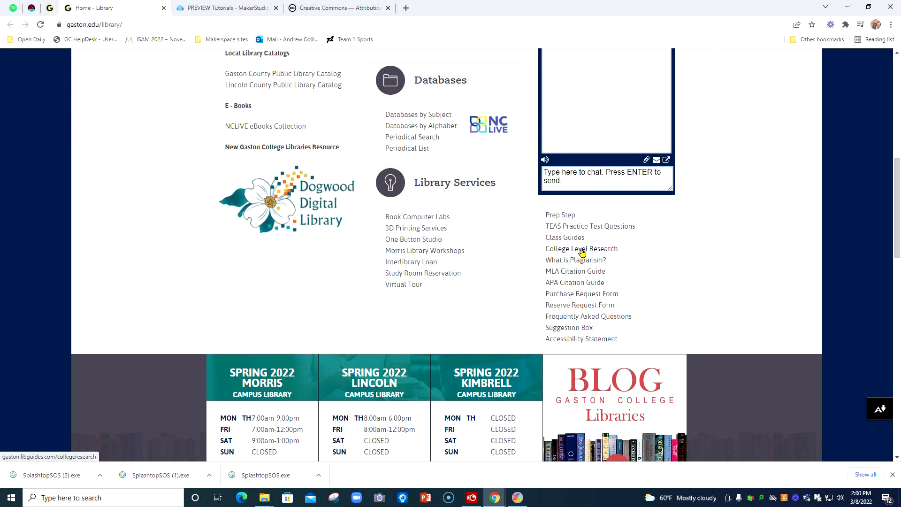
Open the College Level Research LibGuide and its Find Streaming Videos page.
click(581, 249)
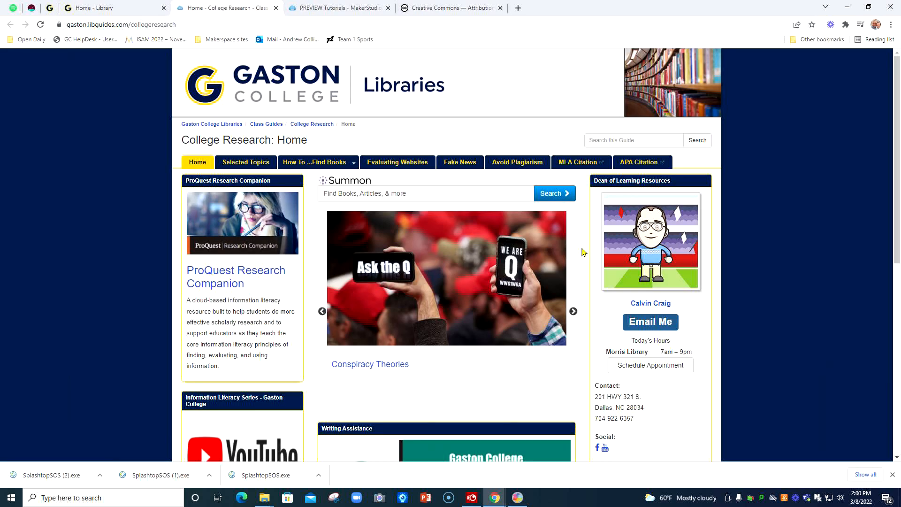
mouse_move(299, 53)
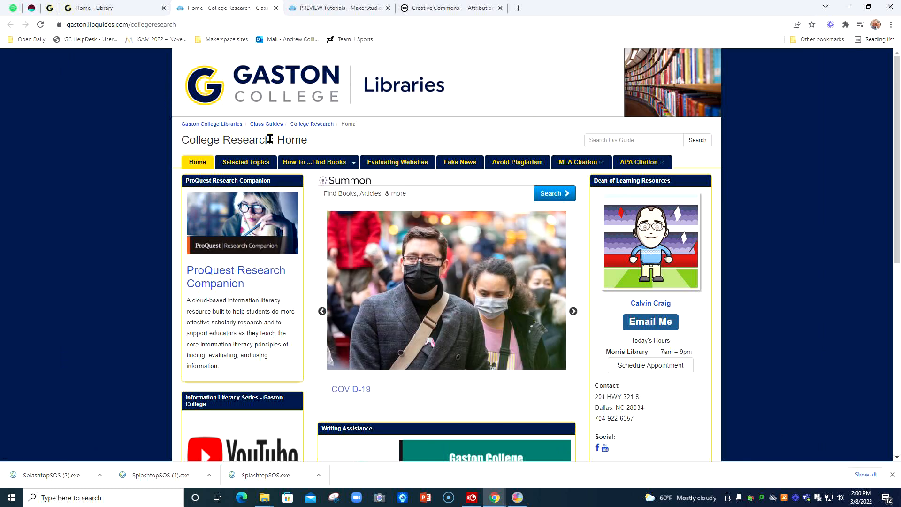
mouse_move(176, 145)
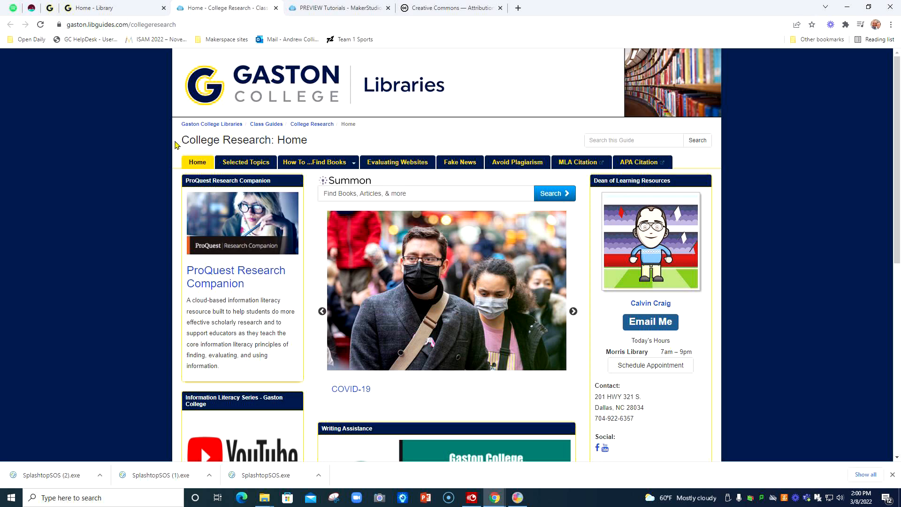
click(574, 311)
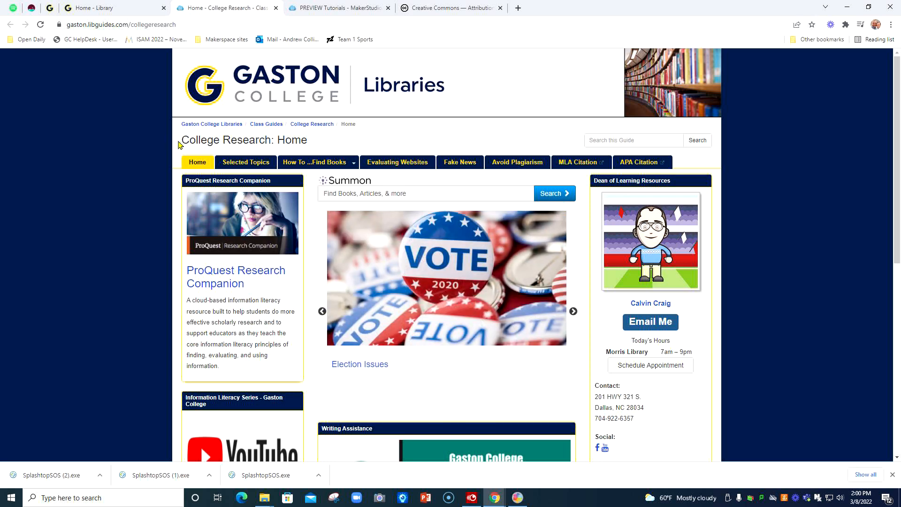
mouse_move(214, 136)
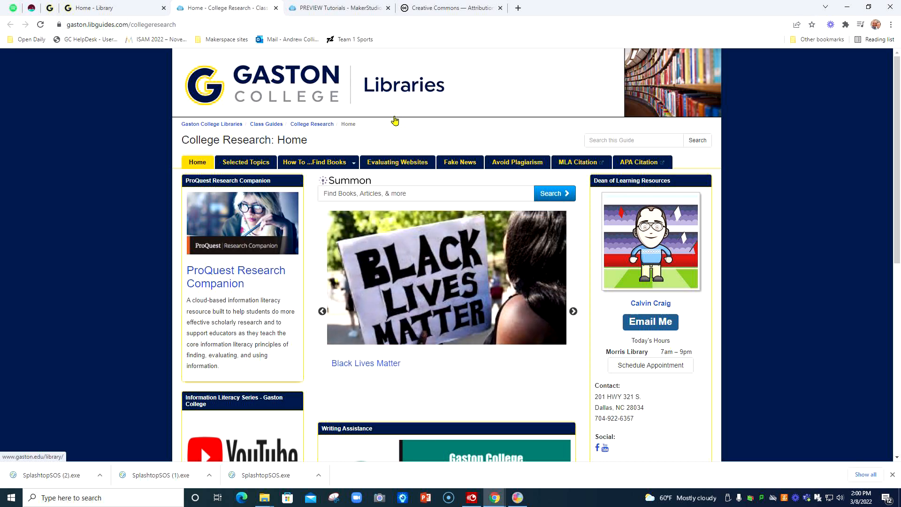
click(573, 311)
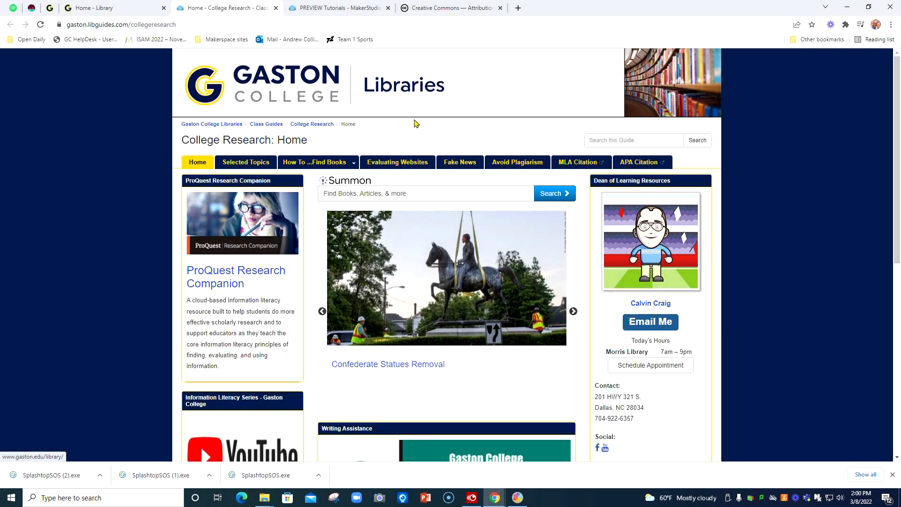
click(573, 311)
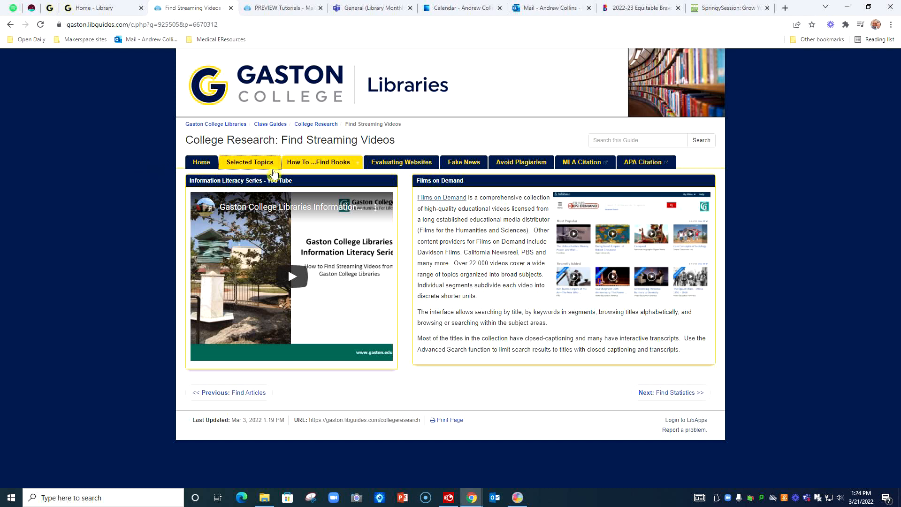
click(322, 162)
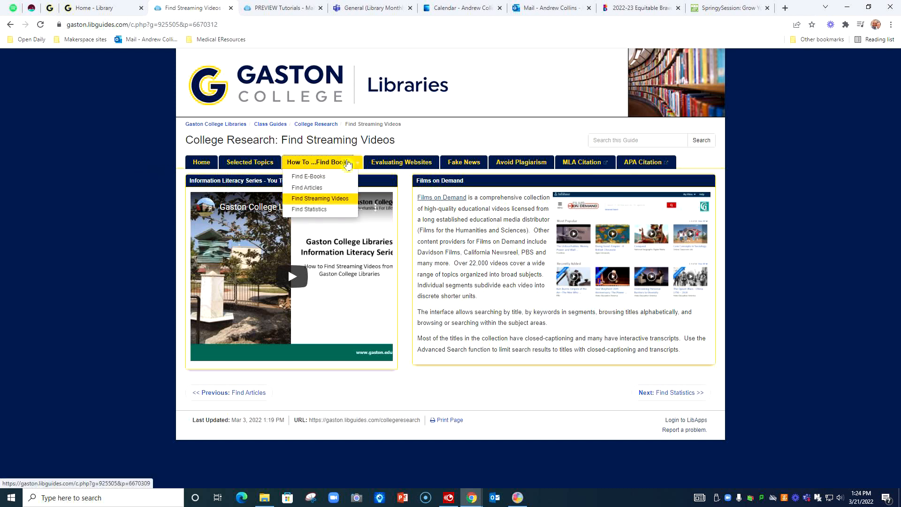
mouse_move(330, 166)
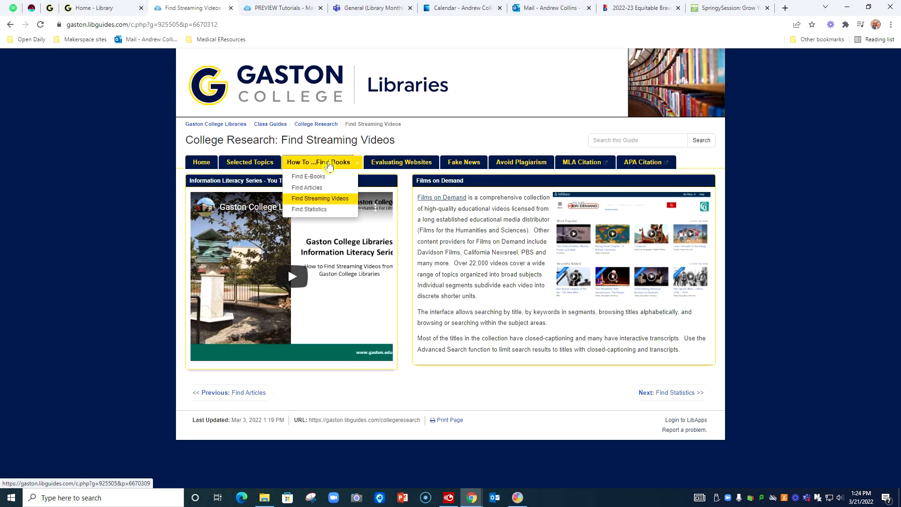
mouse_move(310, 184)
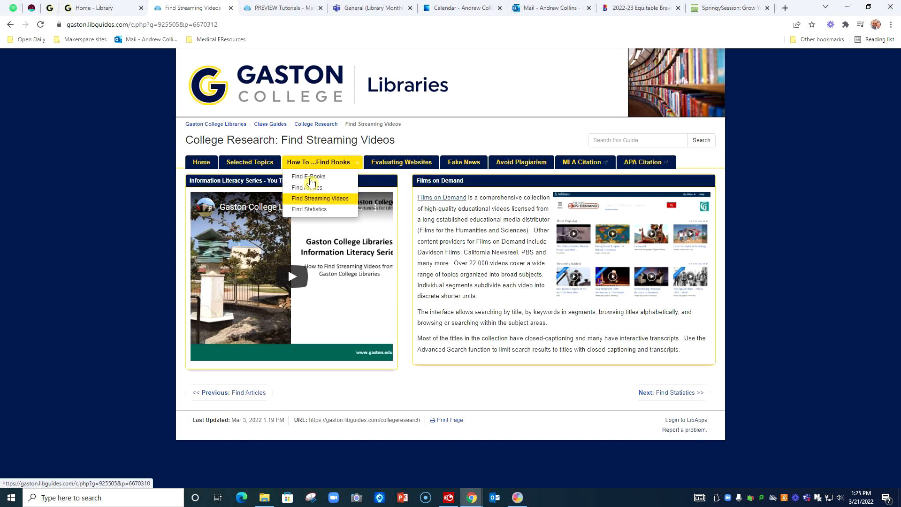
mouse_move(332, 187)
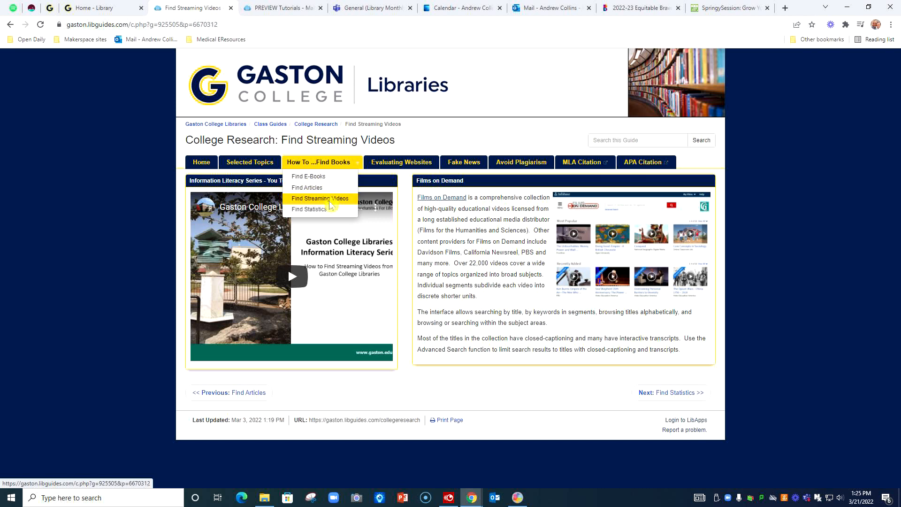
mouse_move(335, 190)
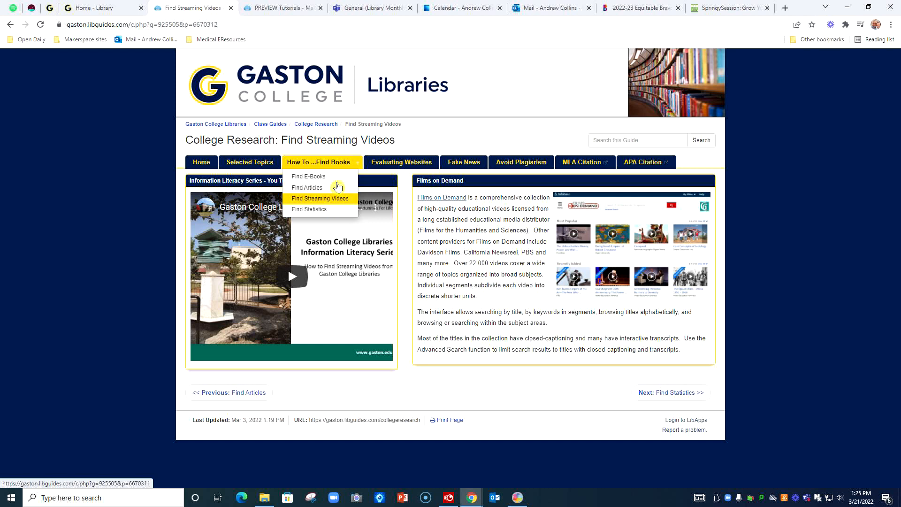
mouse_move(337, 203)
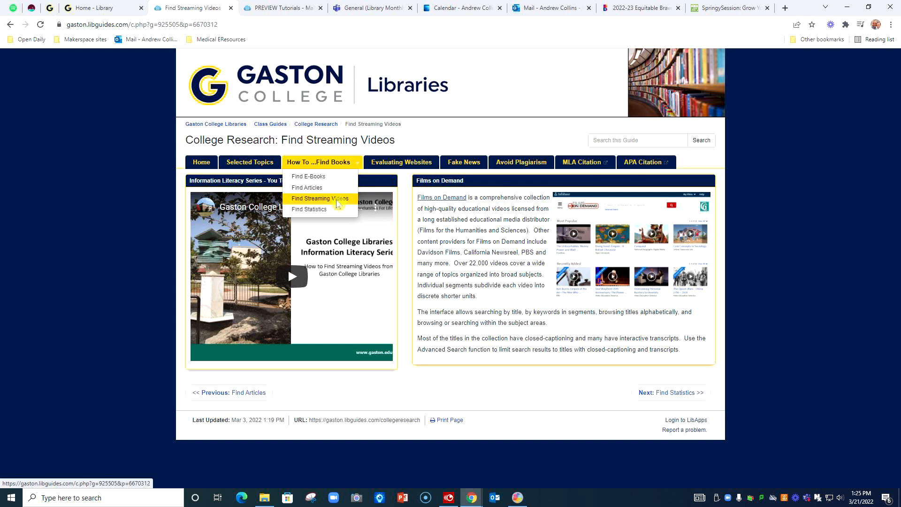
click(319, 199)
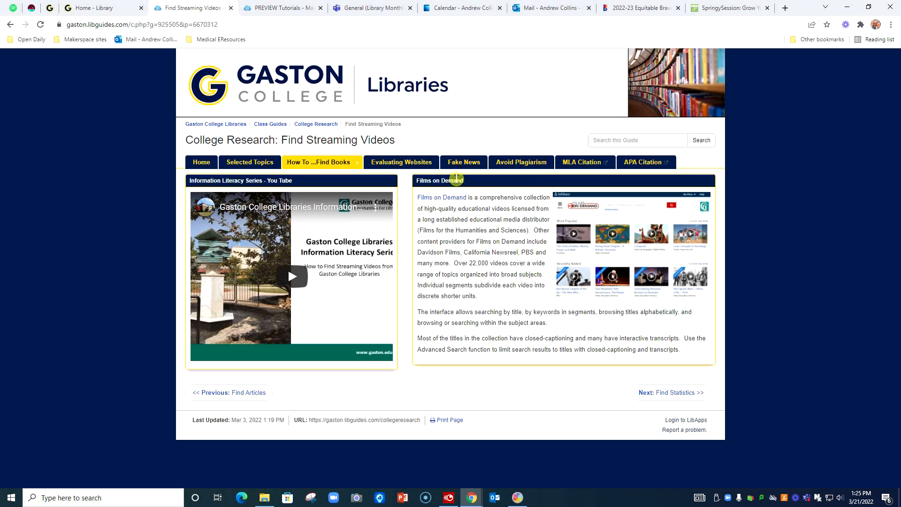
mouse_move(454, 203)
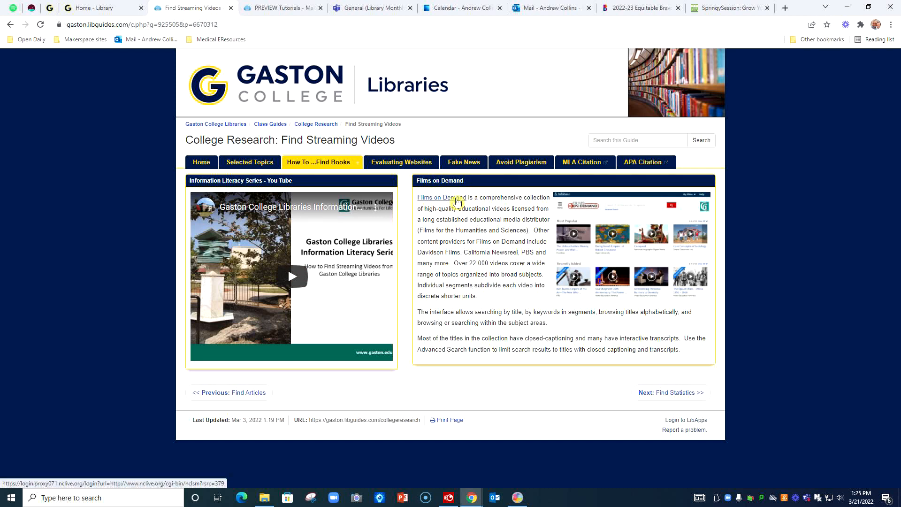
Follow the guide's Films on Demand link through the NC LIVE redirect.
click(441, 197)
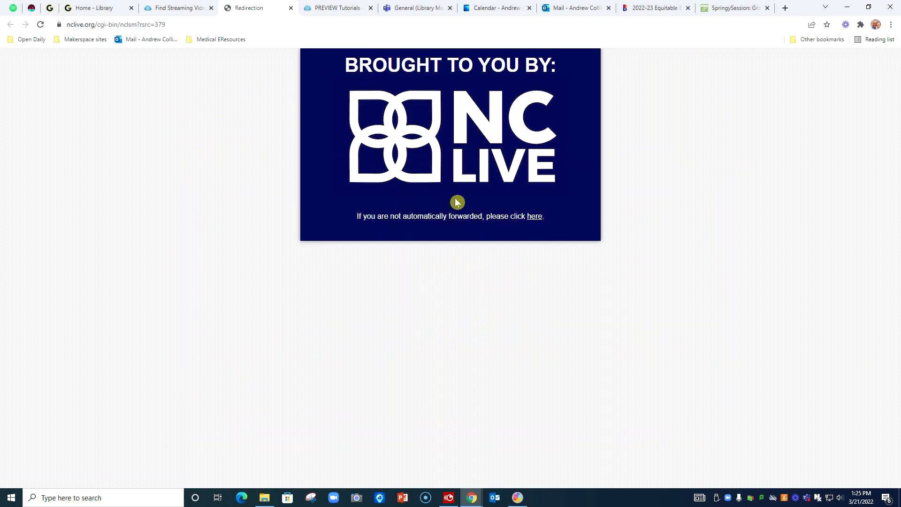
click(534, 216)
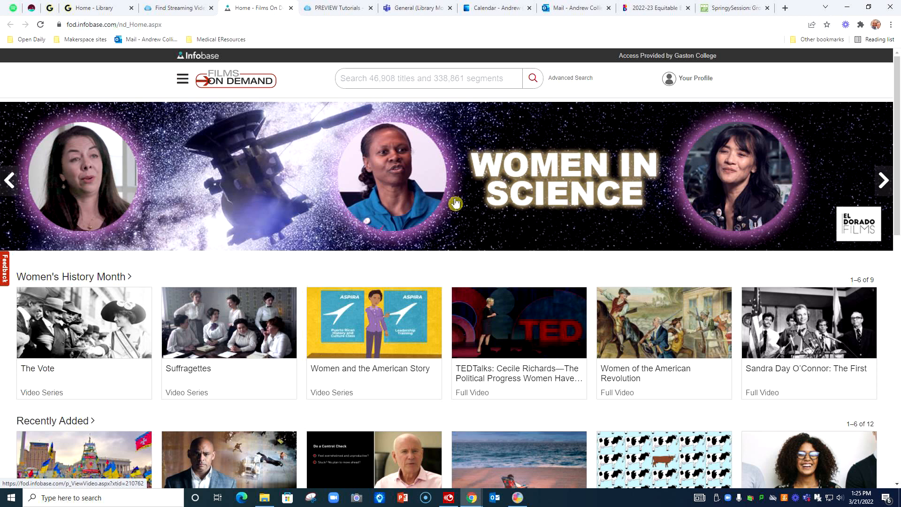
mouse_move(469, 164)
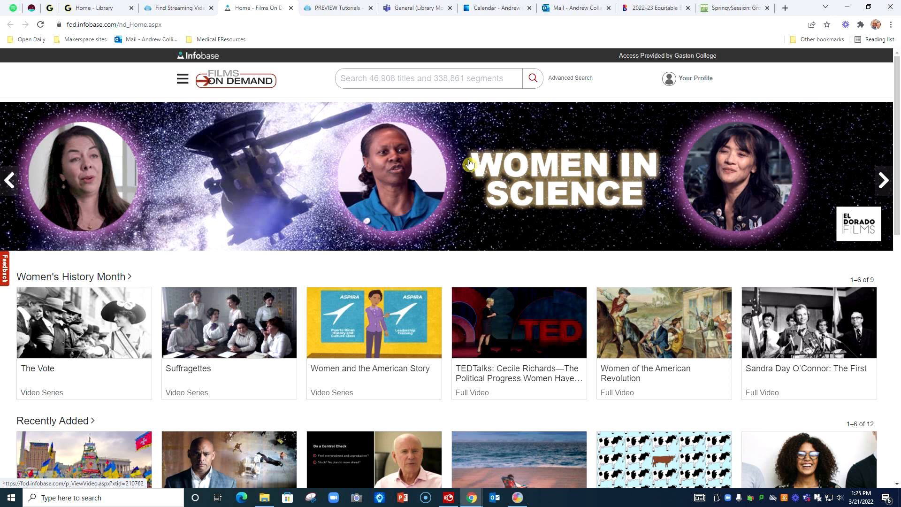
mouse_move(407, 103)
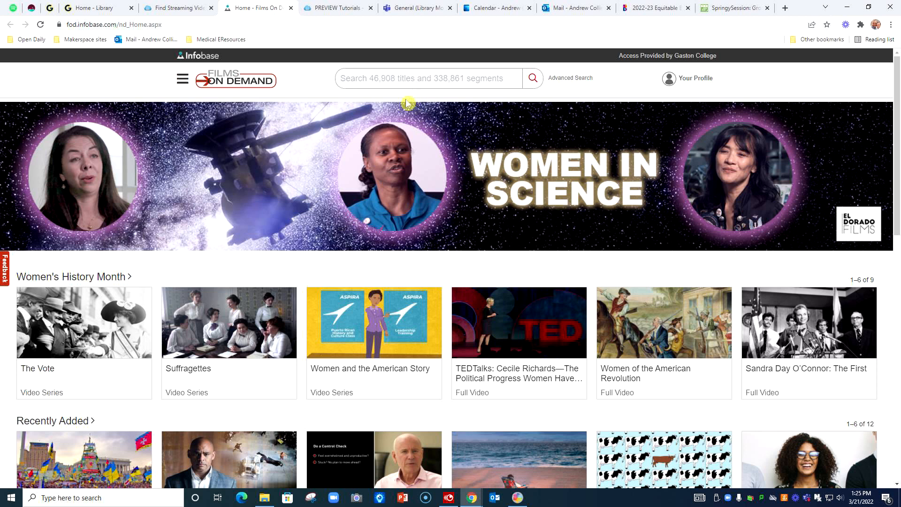
mouse_move(320, 75)
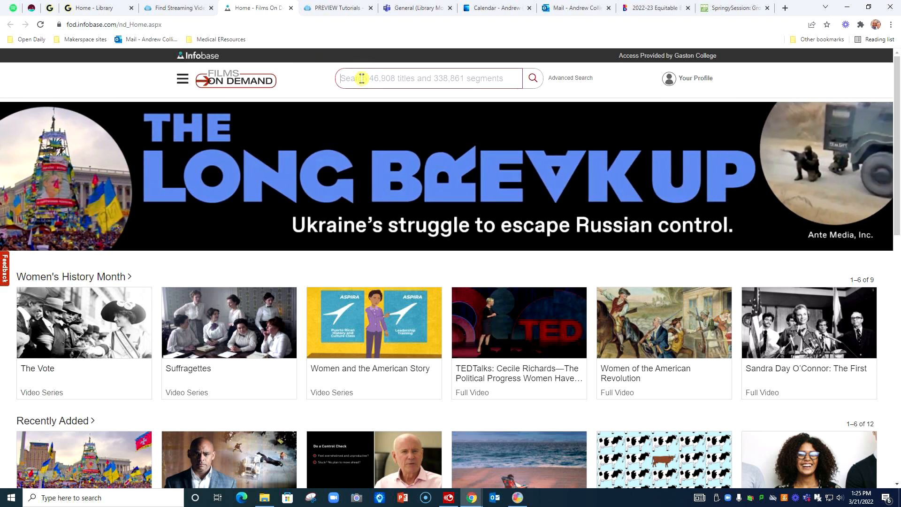
Search Films on Demand for 'forensics' and scroll through the 315 results.
text(foreb)
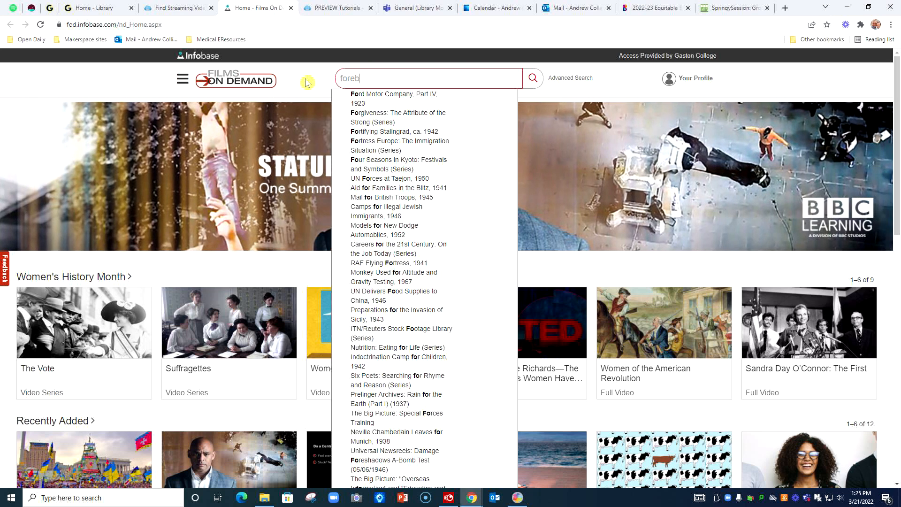
key(Backspace)
text(nsics)
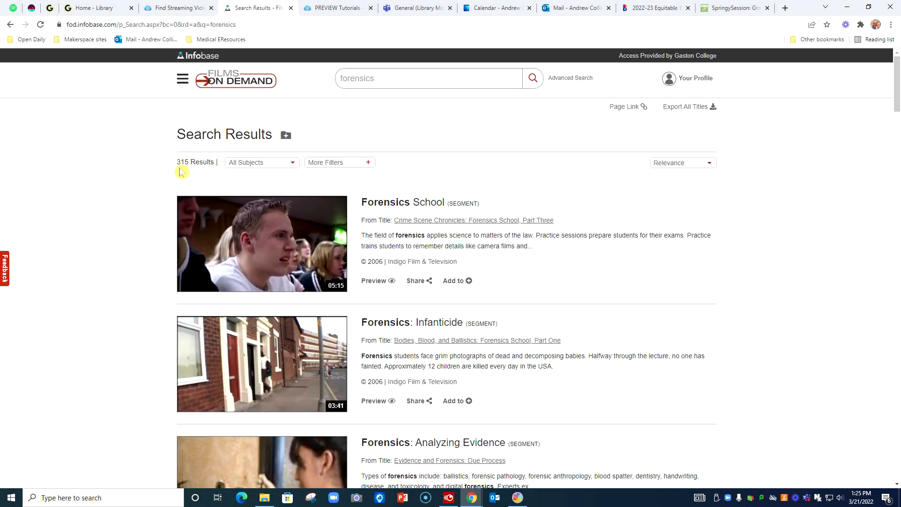
scroll(down, 3)
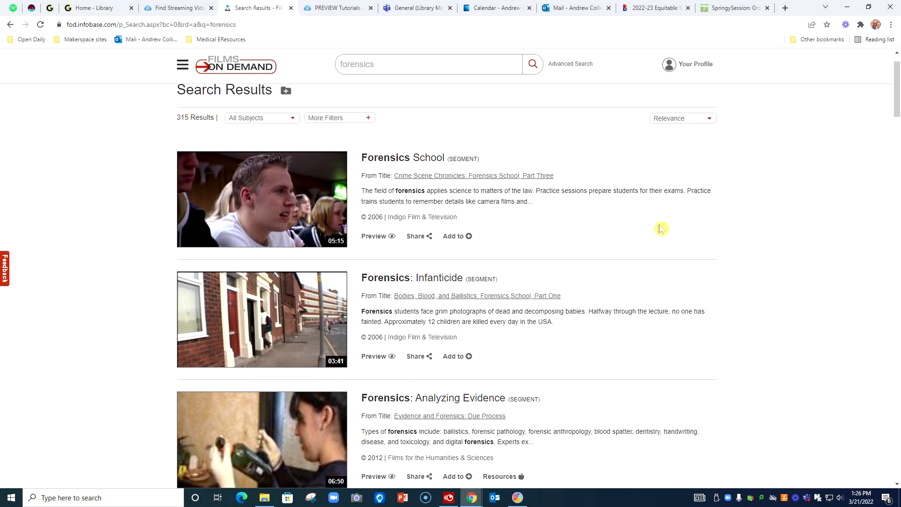
scroll(down, 3)
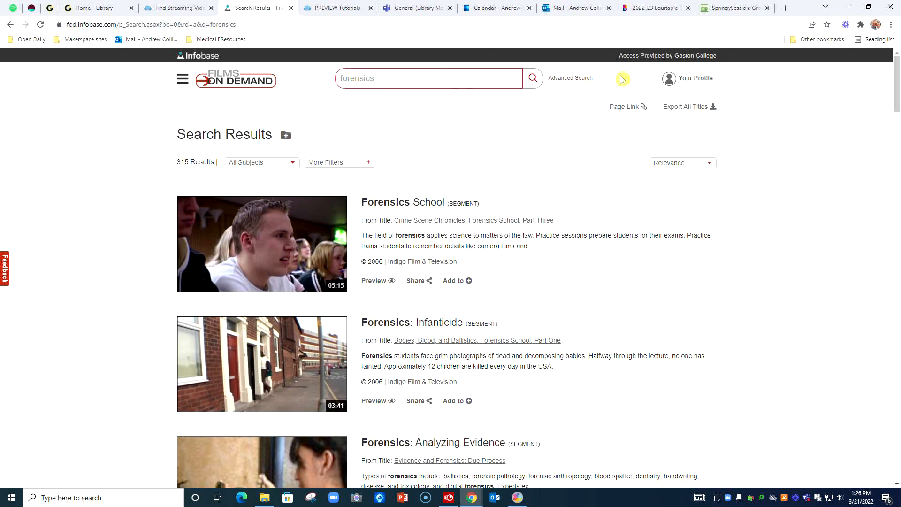
Extend the search query to 'forensics and entomology'.
click(423, 79)
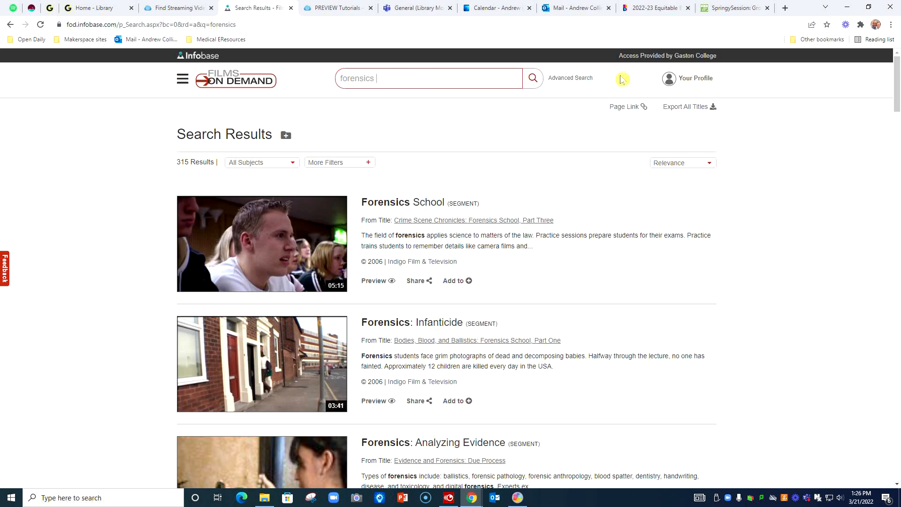
click(428, 78)
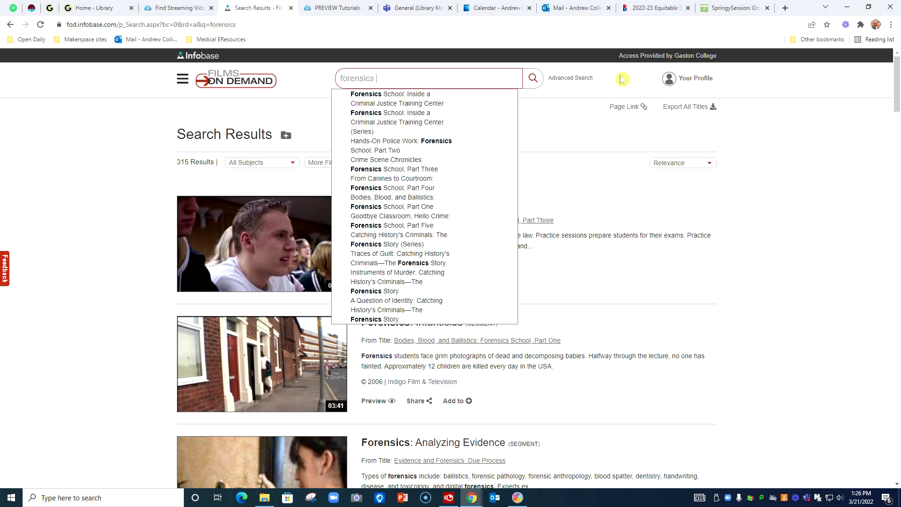
text(and)
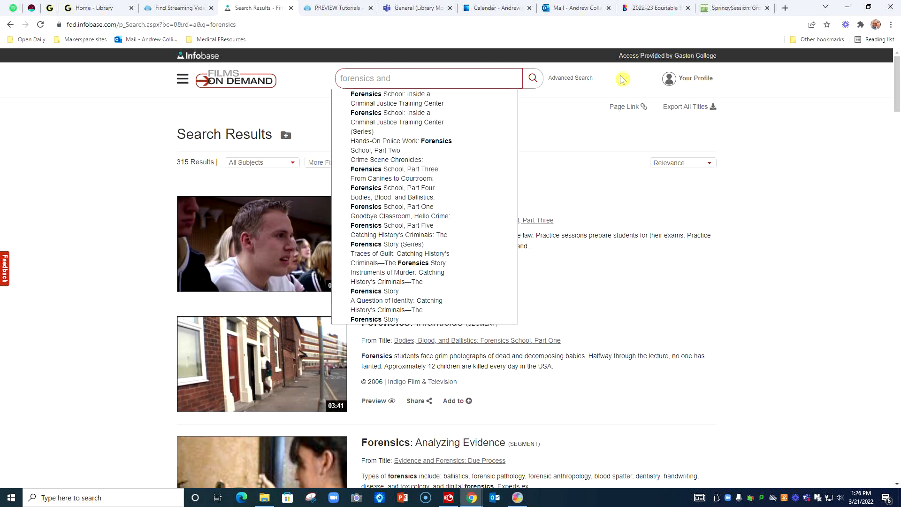
text(entomology)
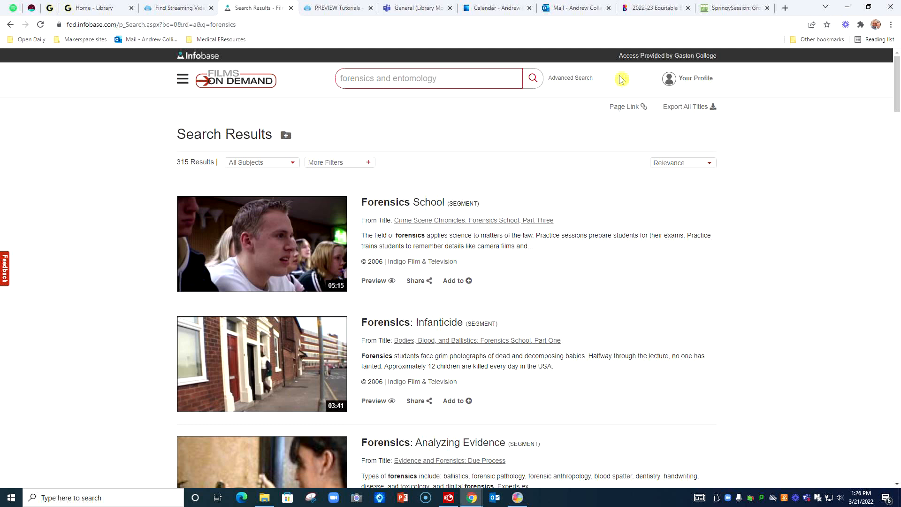
mouse_move(476, 134)
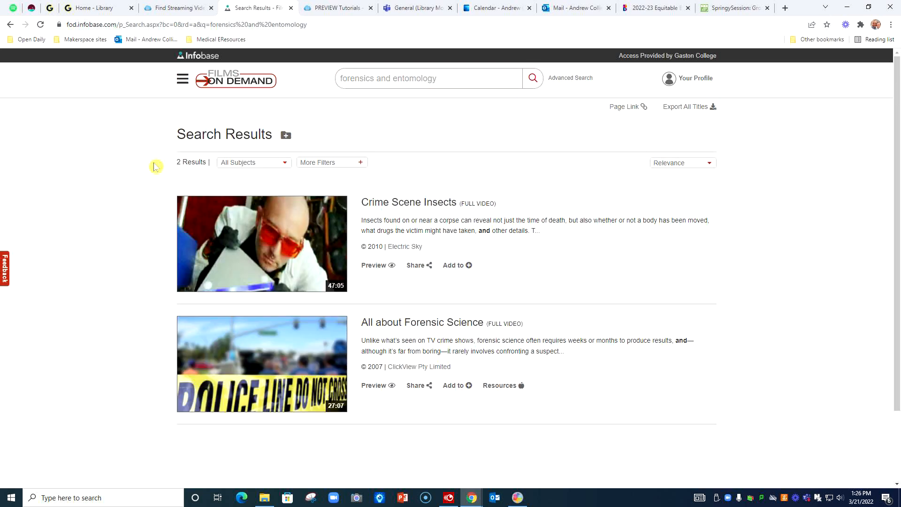
mouse_move(497, 112)
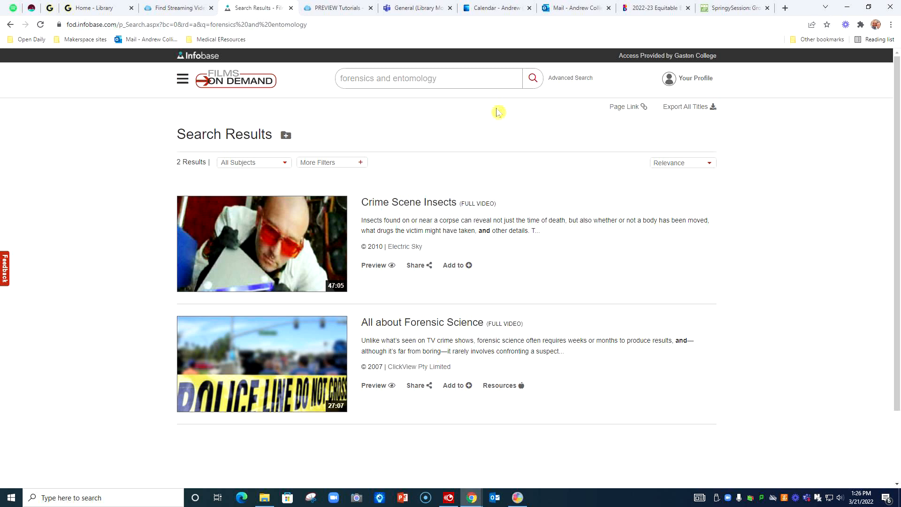
mouse_move(505, 160)
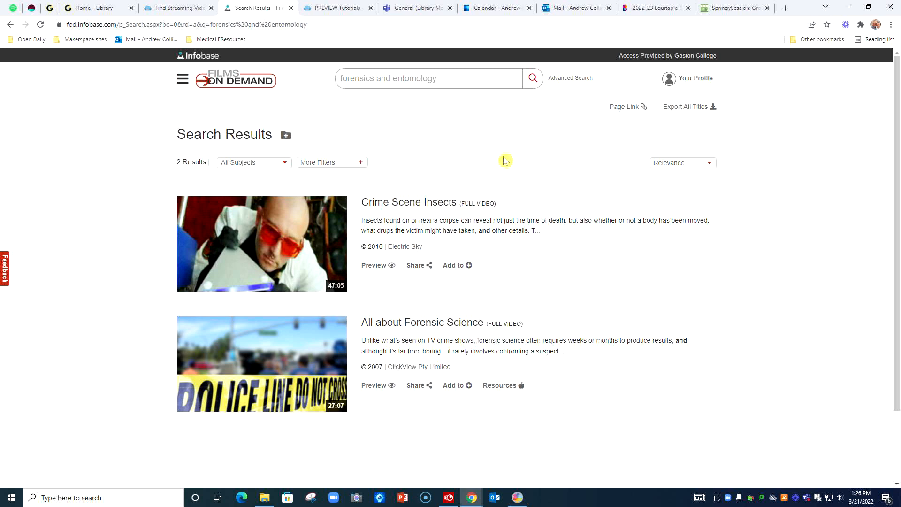
mouse_move(475, 220)
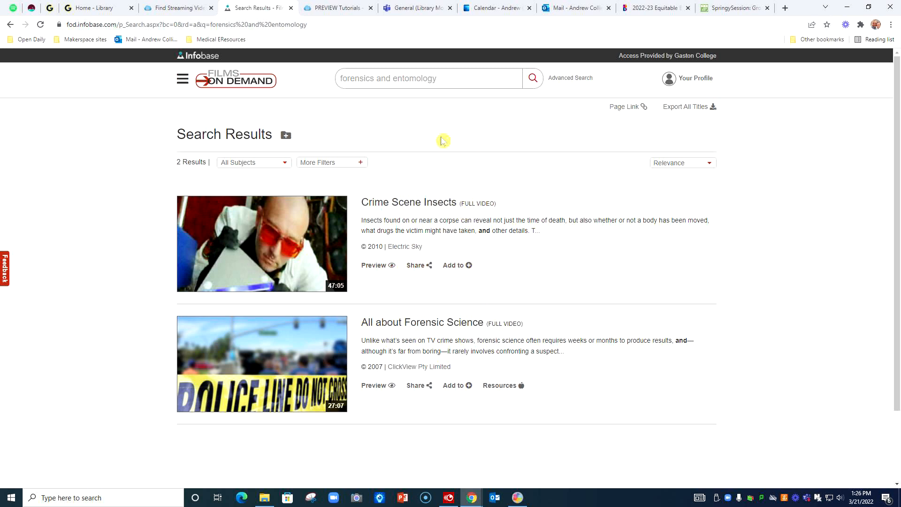
mouse_move(420, 173)
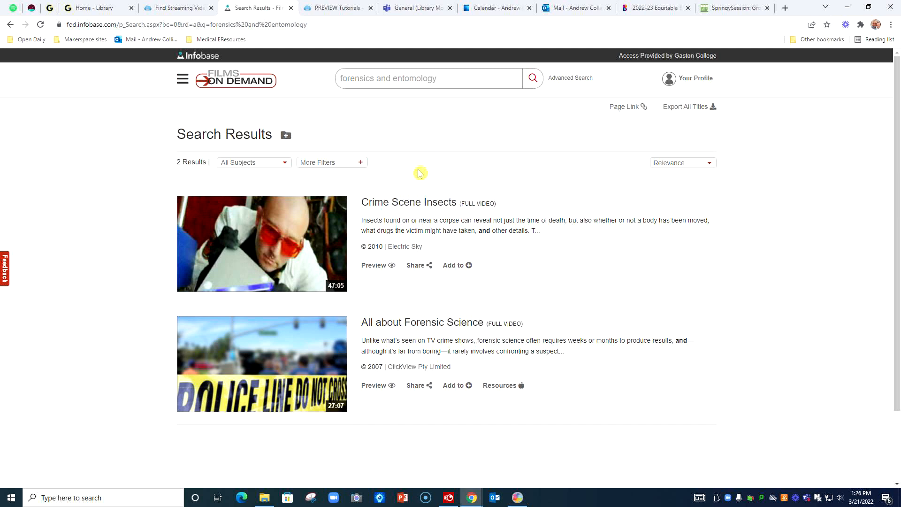
mouse_move(406, 207)
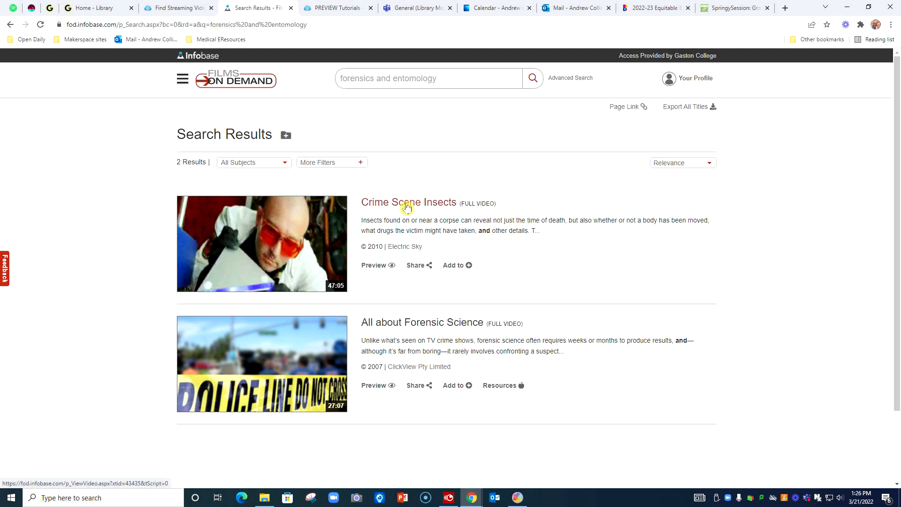
Open the Crime Scene Insects video page with its segment list.
click(407, 202)
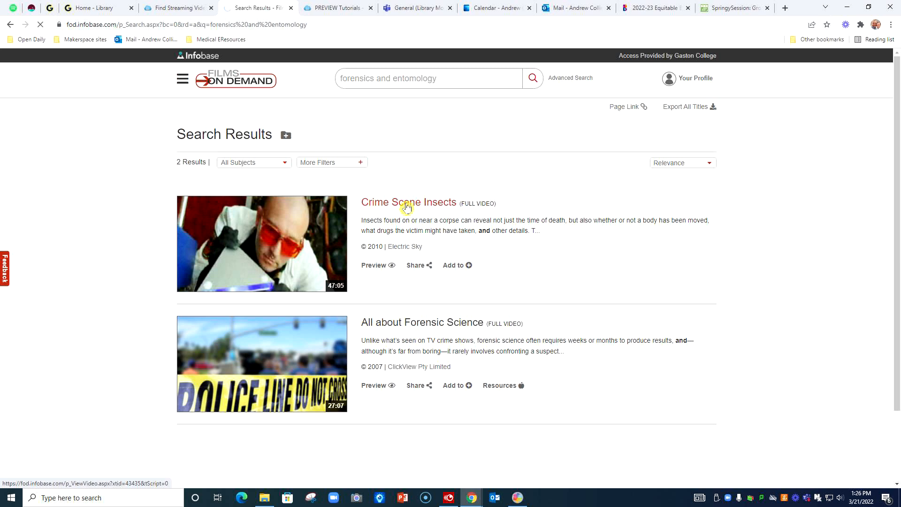
click(409, 202)
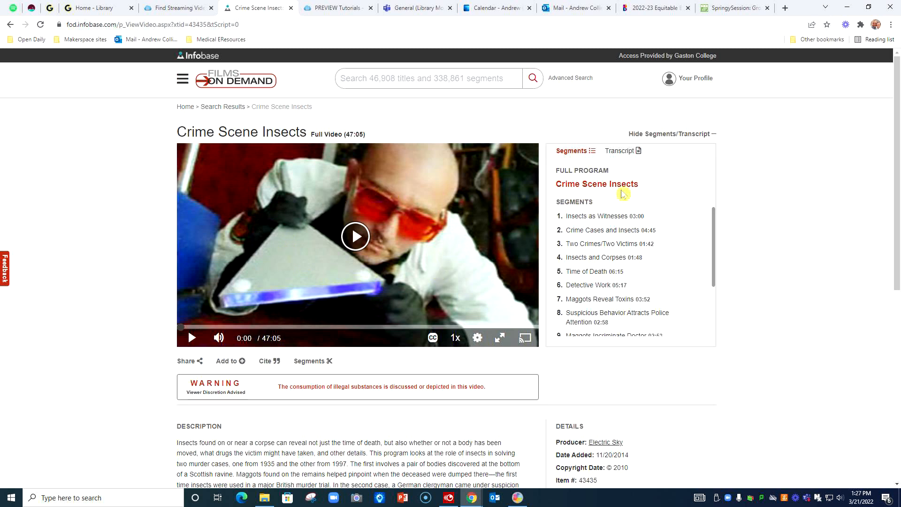
mouse_move(609, 205)
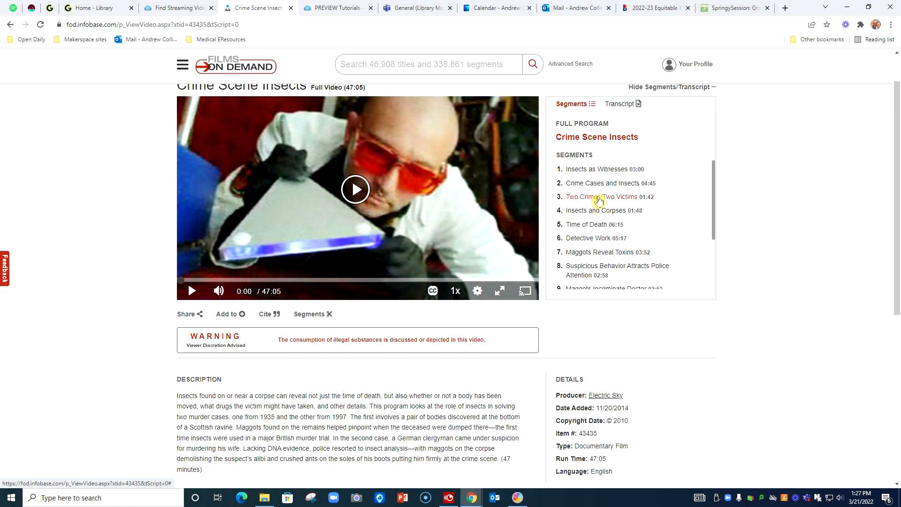
mouse_move(591, 235)
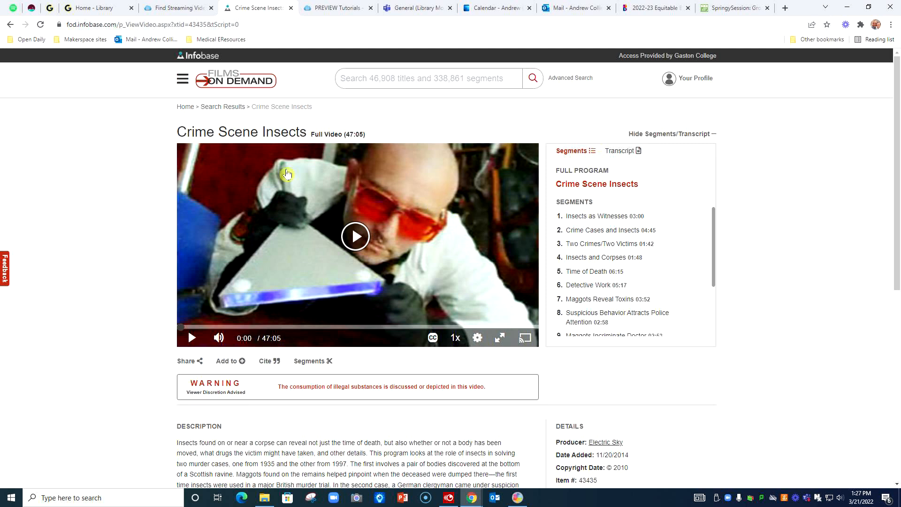
mouse_move(505, 238)
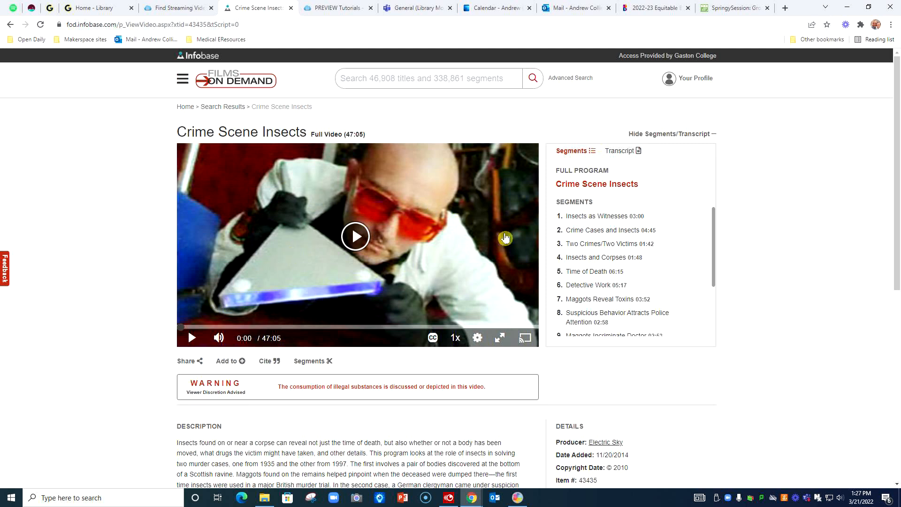
mouse_move(614, 153)
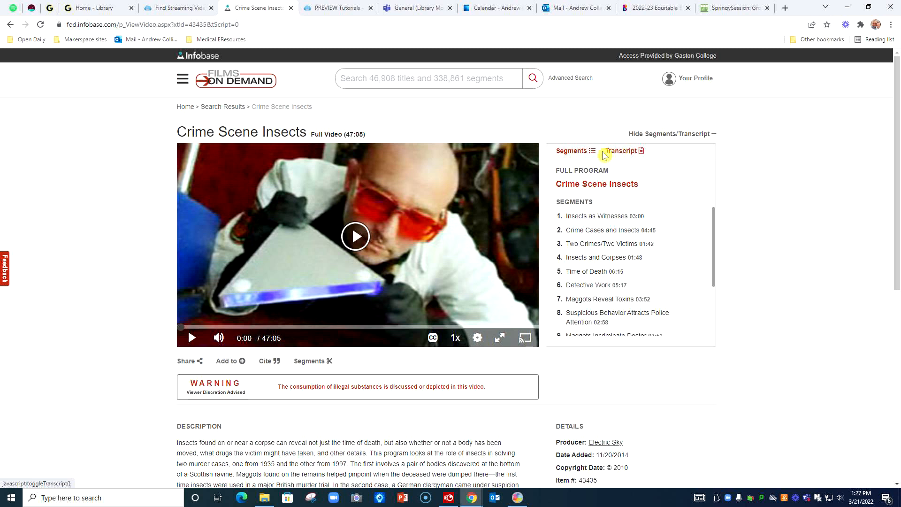
mouse_move(625, 158)
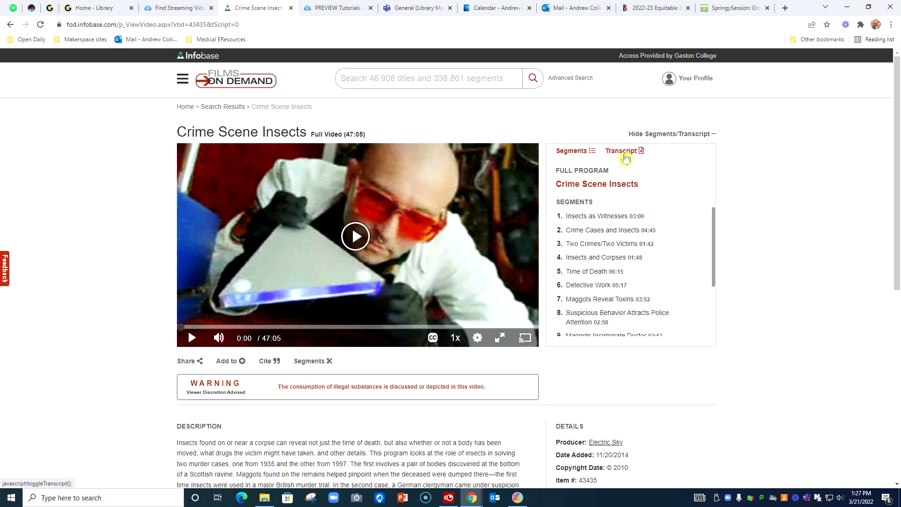
Switch to the Transcript tab for Crime Scene Insects and scroll through the text.
click(622, 150)
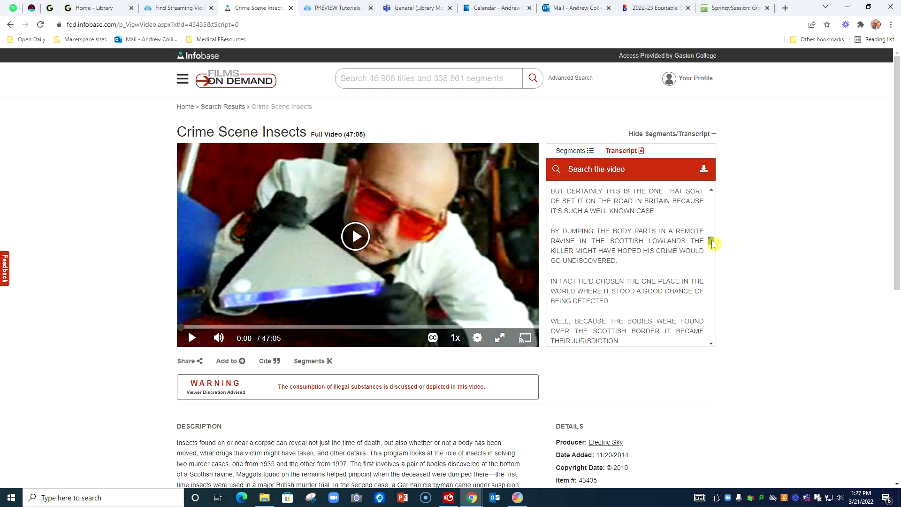
scroll(down, 3)
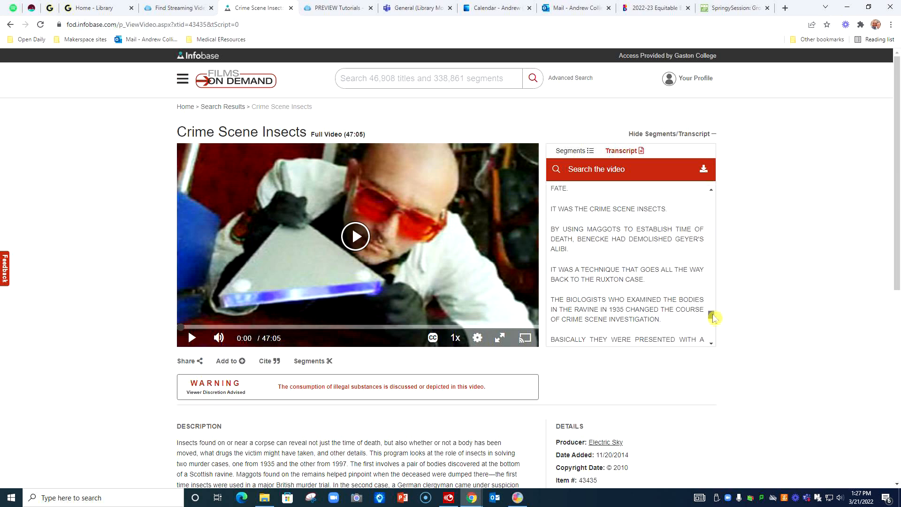
scroll(down, 3)
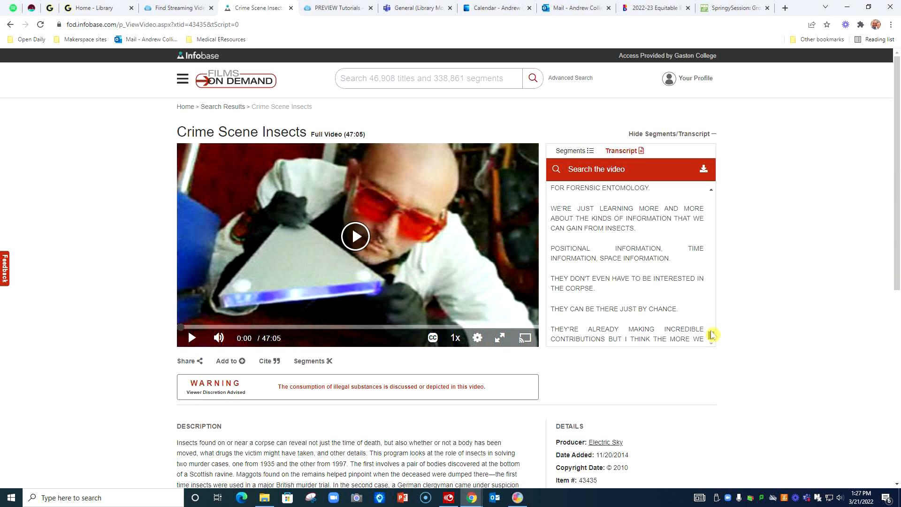
scroll(down, 3)
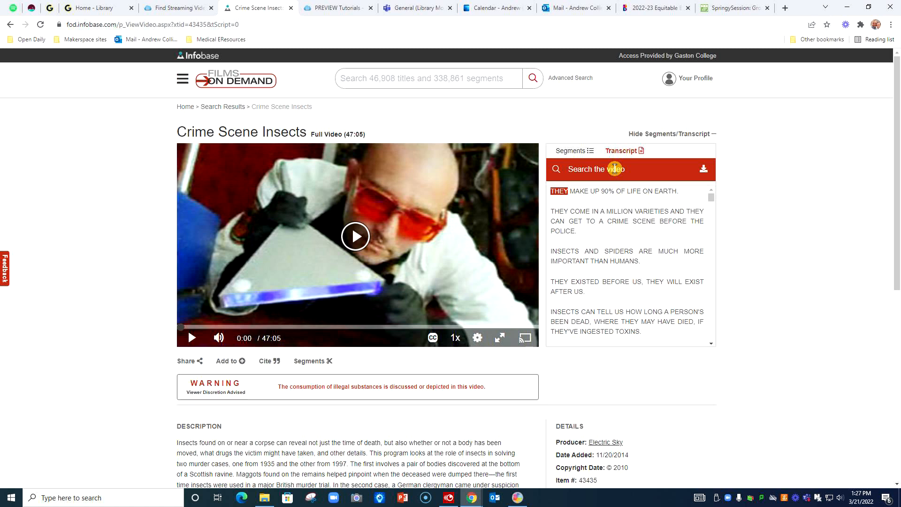
Search the transcript for "time of death" and scroll past the highlighted matches.
text("time of)
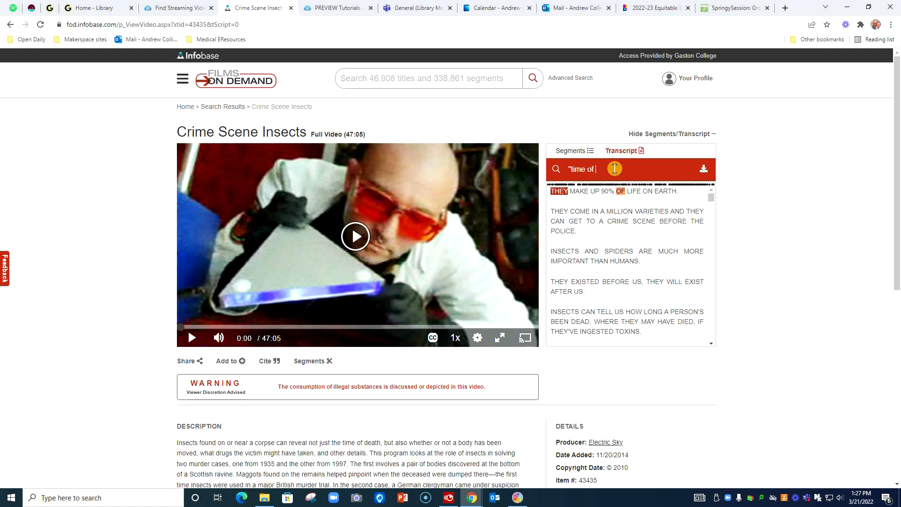
text(death)
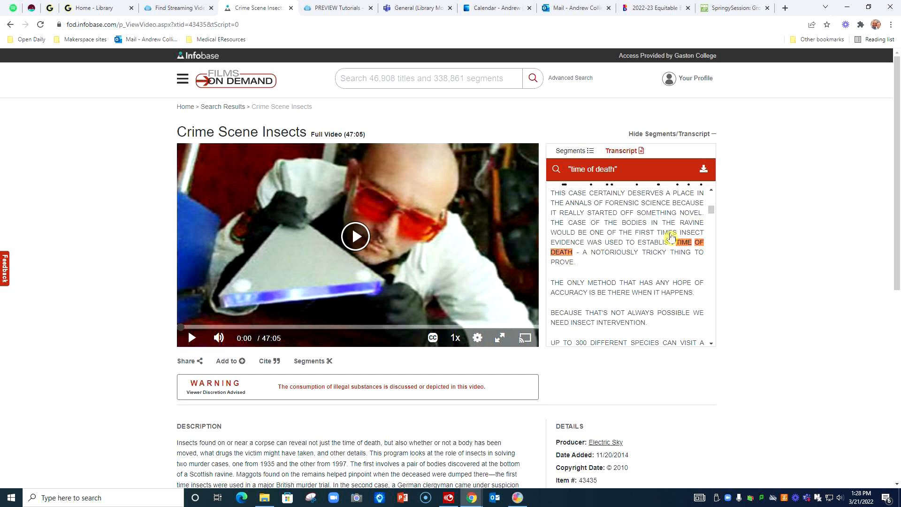
scroll(down, 3)
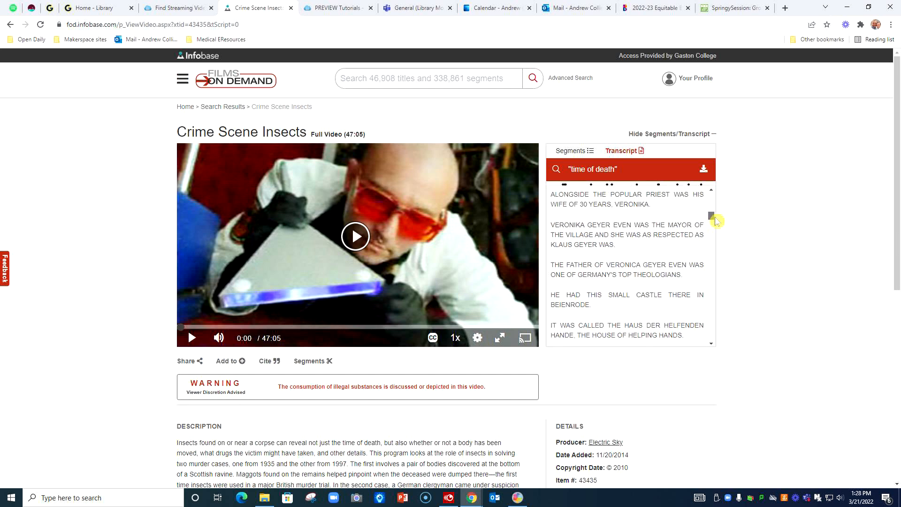
scroll(down, 3)
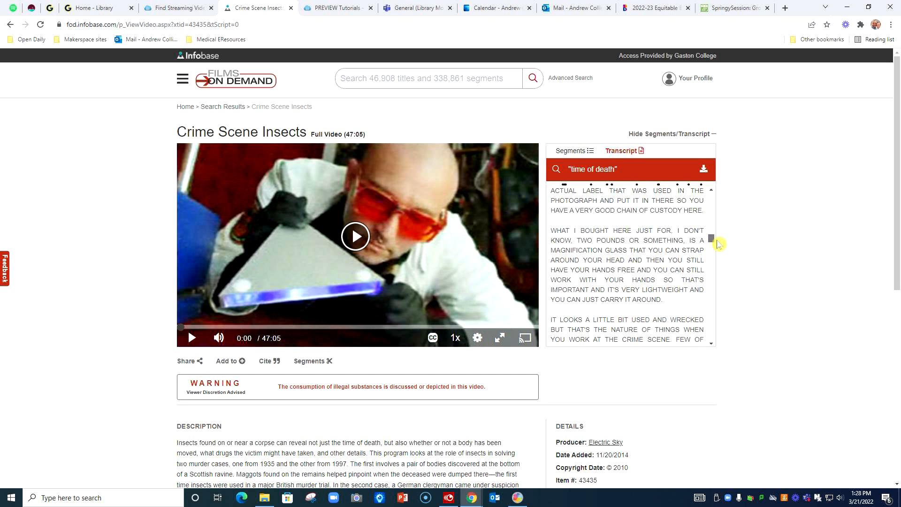
scroll(down, 3)
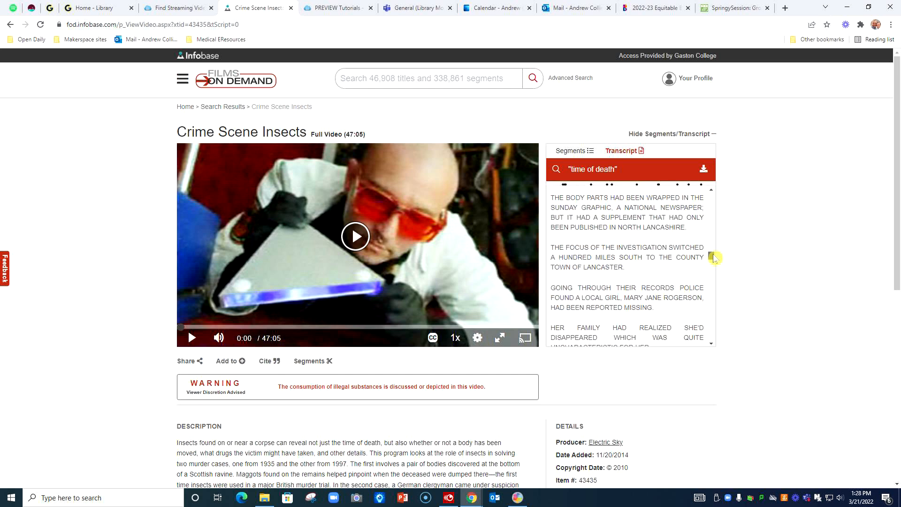
scroll(down, 3)
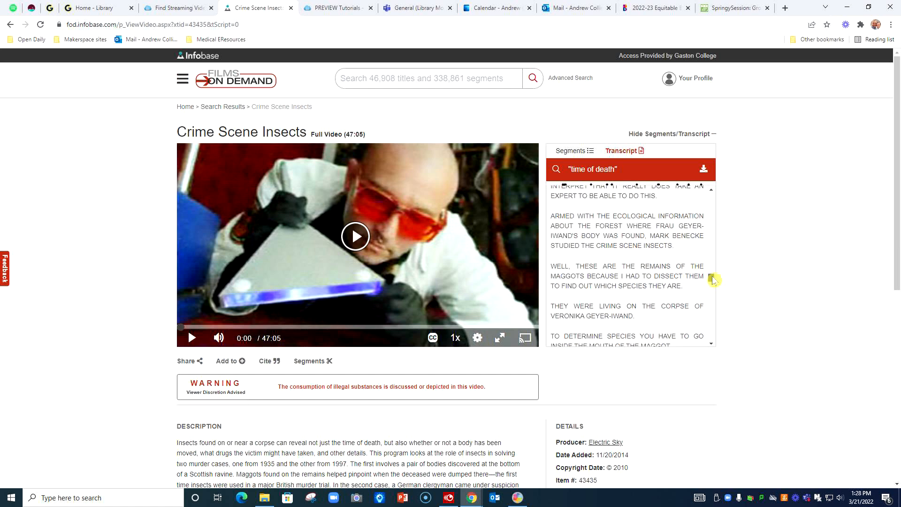
scroll(down, 3)
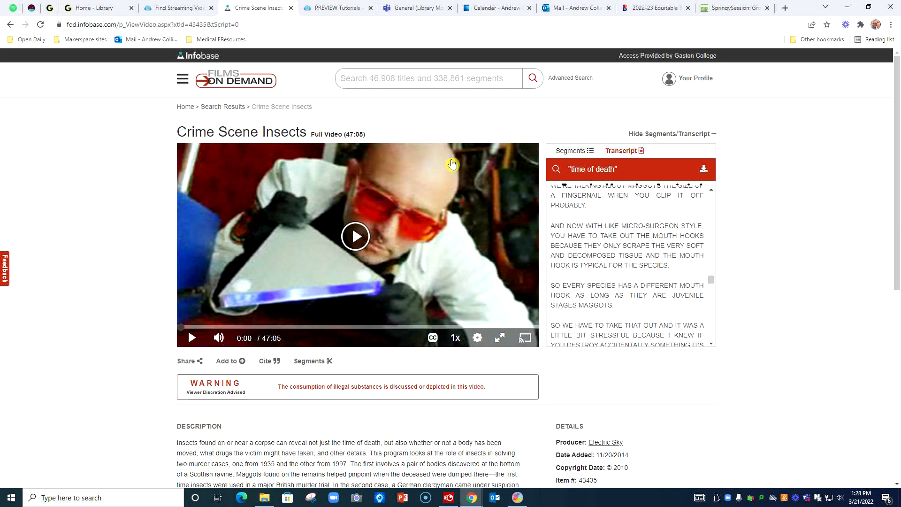
mouse_move(487, 217)
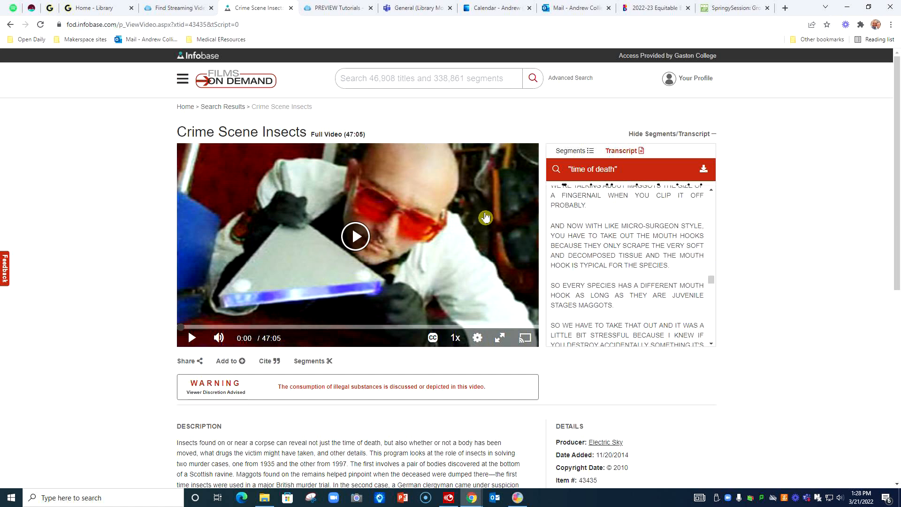
mouse_move(356, 356)
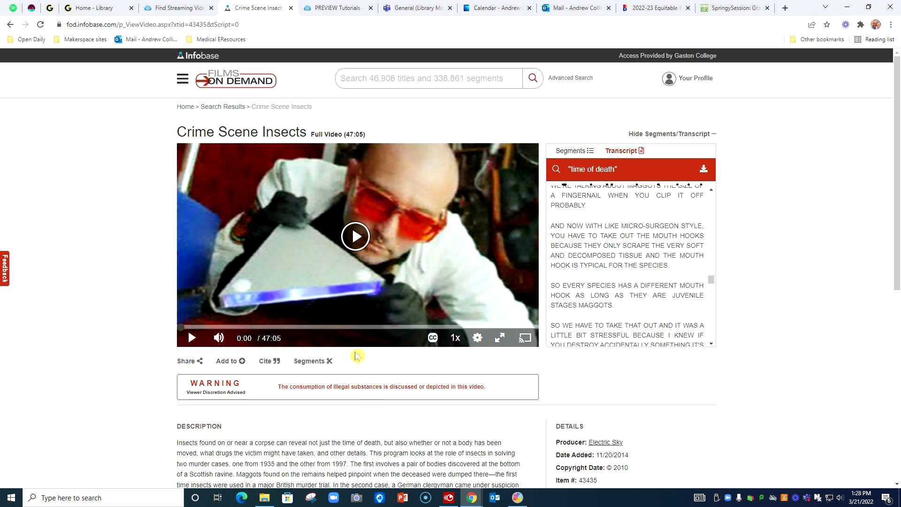
mouse_move(272, 372)
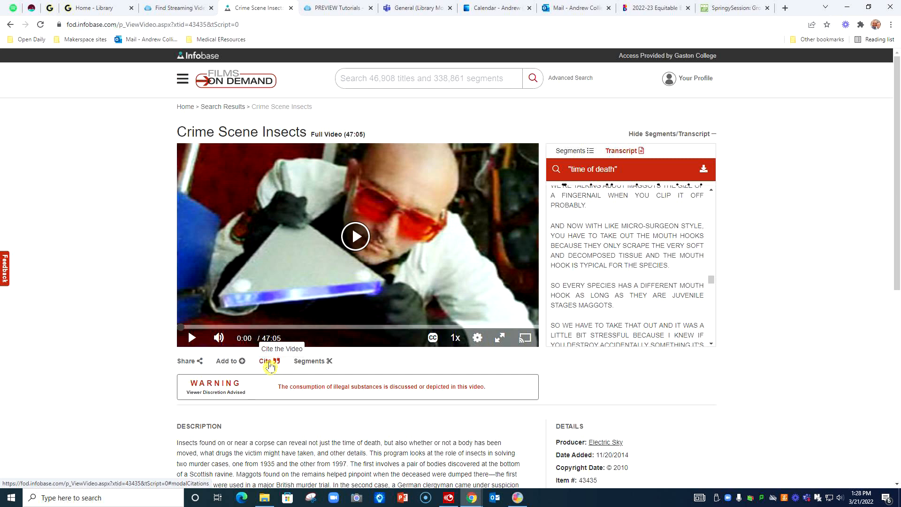
click(265, 361)
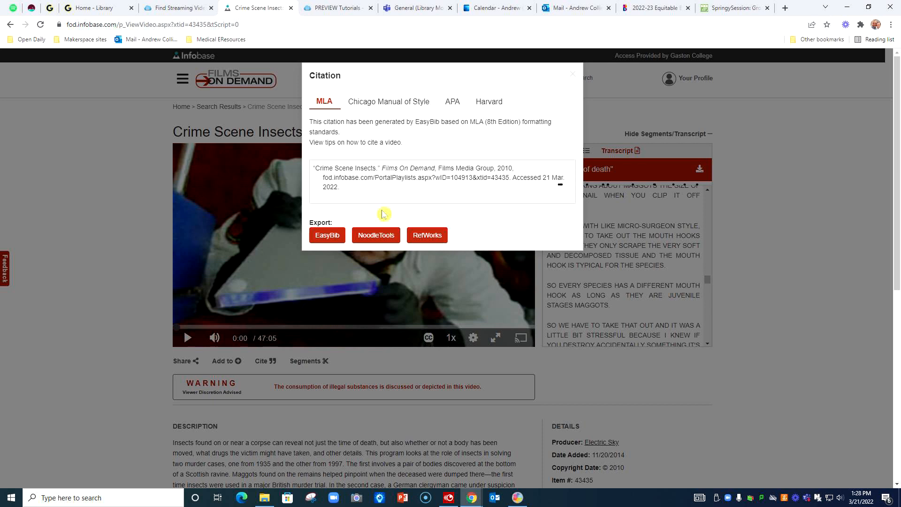
mouse_move(357, 195)
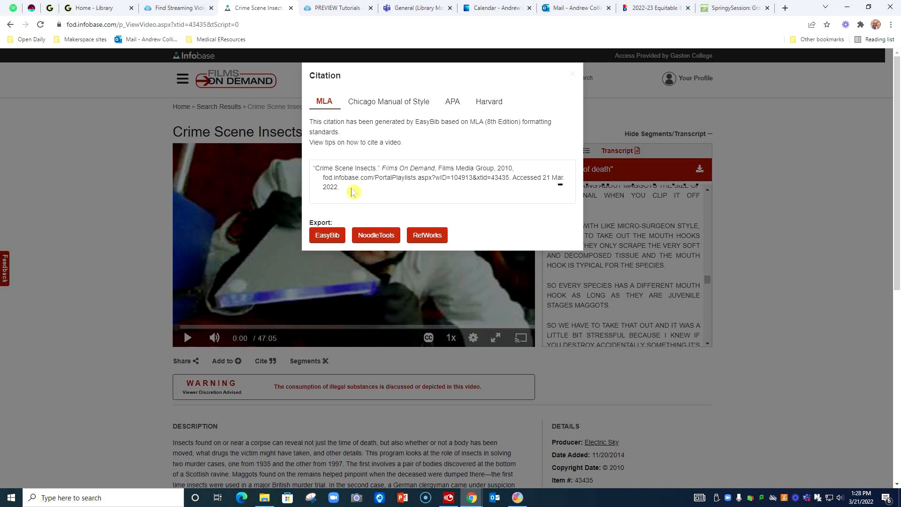
mouse_move(406, 169)
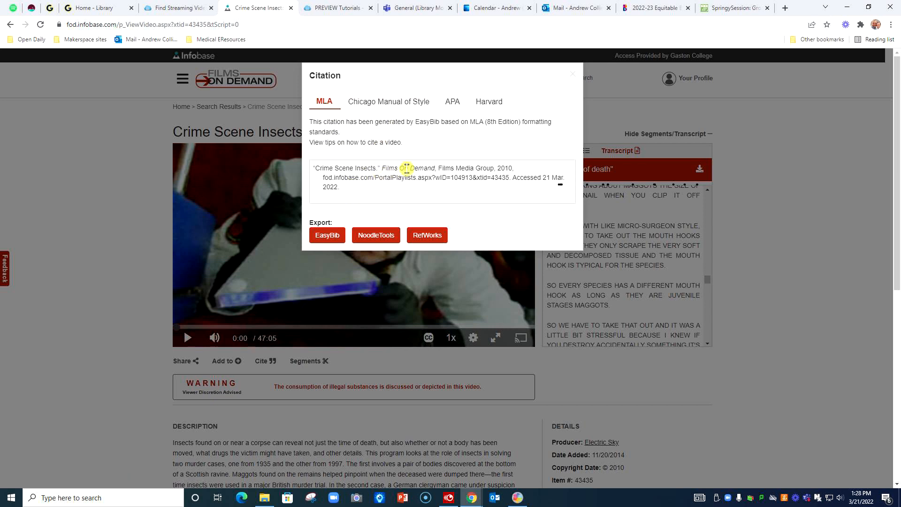
mouse_move(449, 168)
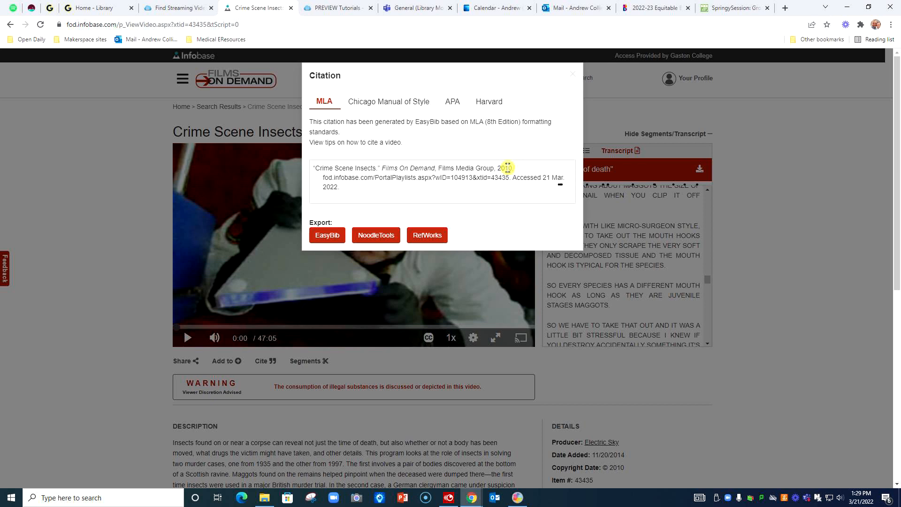
mouse_move(343, 204)
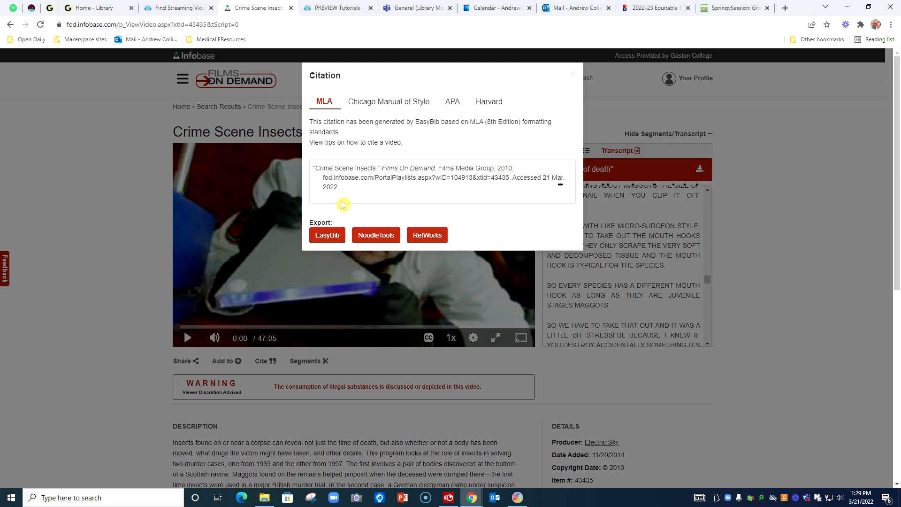
mouse_move(378, 212)
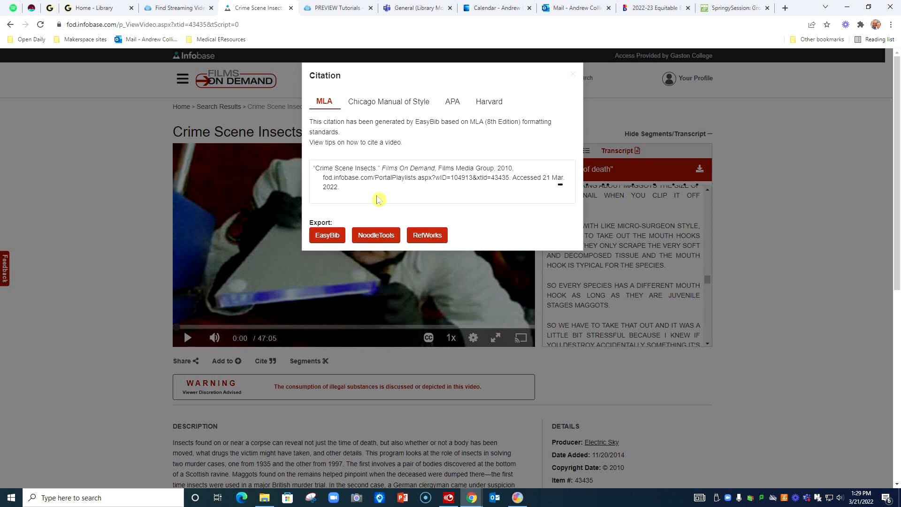
mouse_move(507, 190)
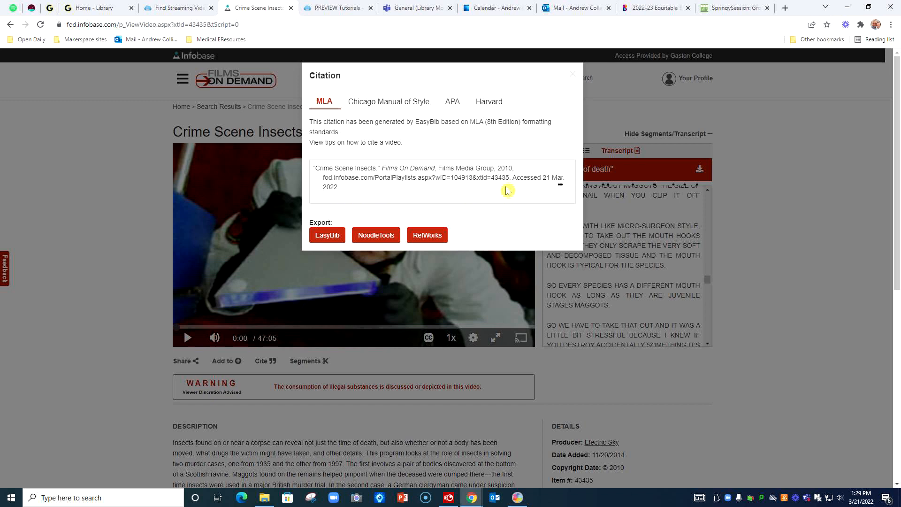
mouse_move(432, 195)
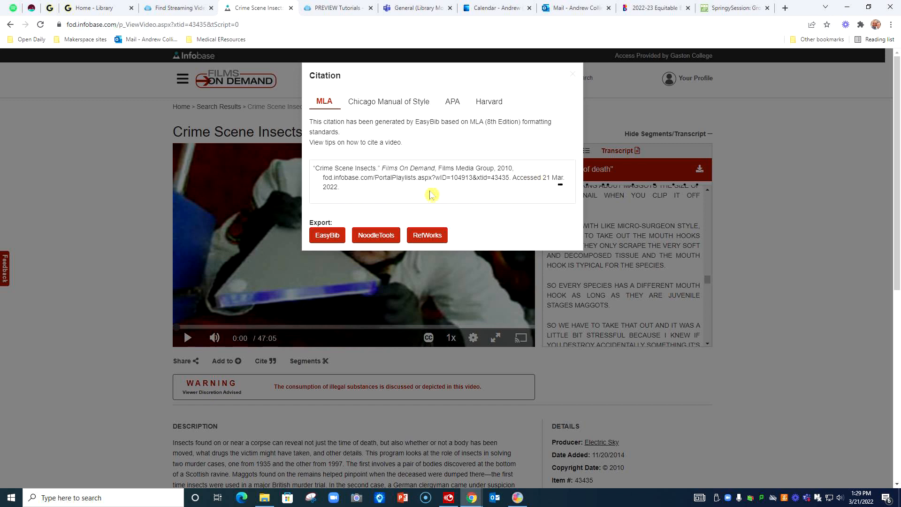
mouse_move(412, 193)
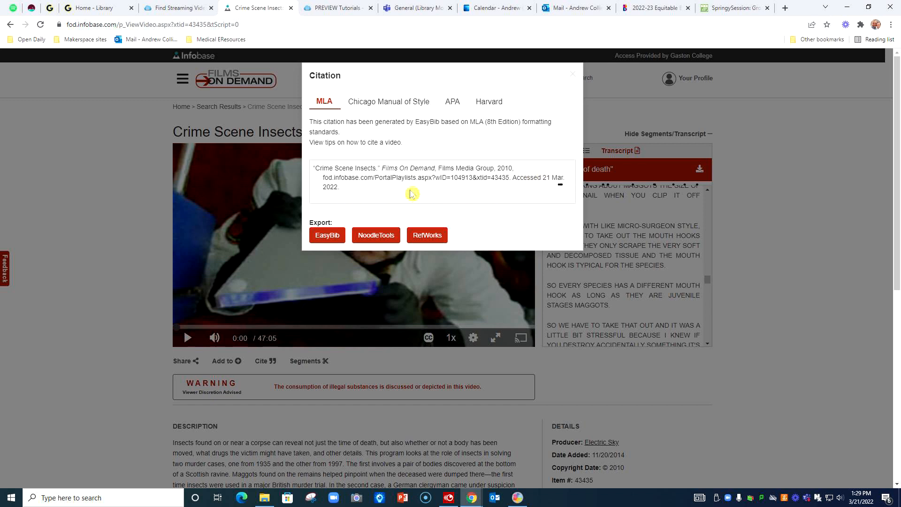
mouse_move(500, 137)
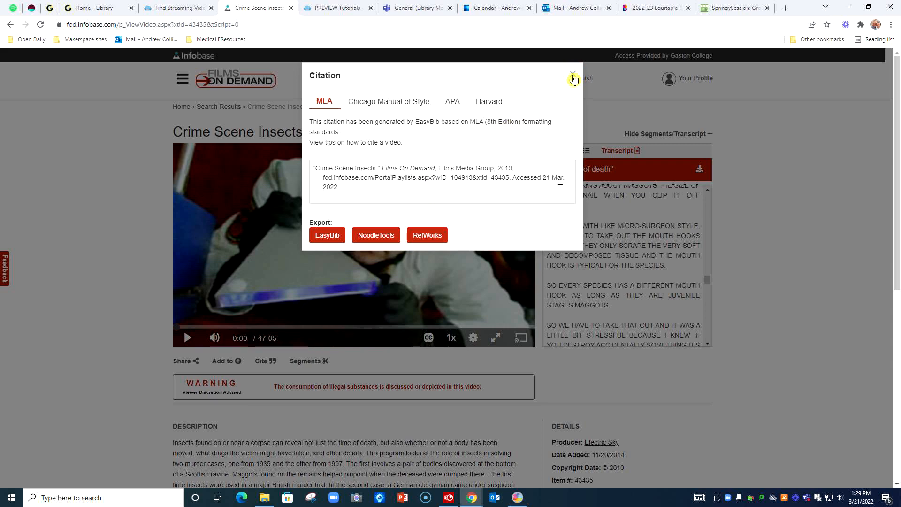
click(573, 73)
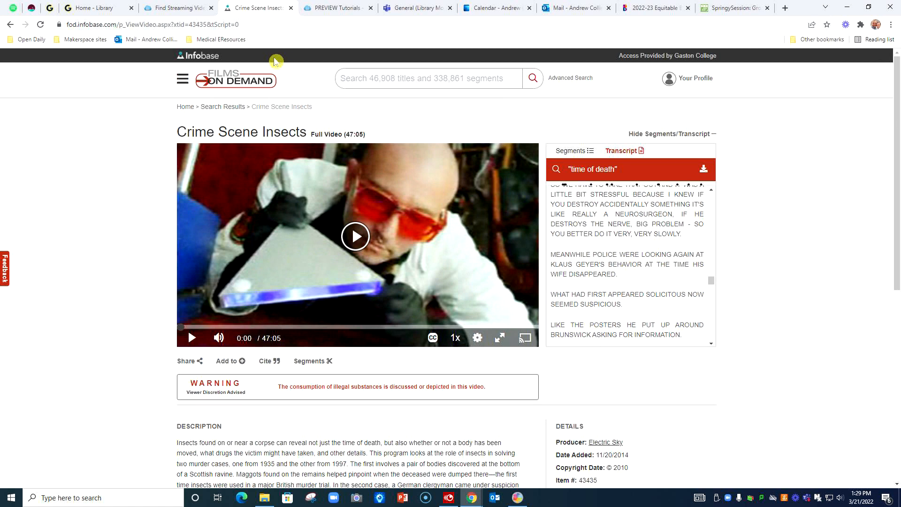
mouse_move(285, 66)
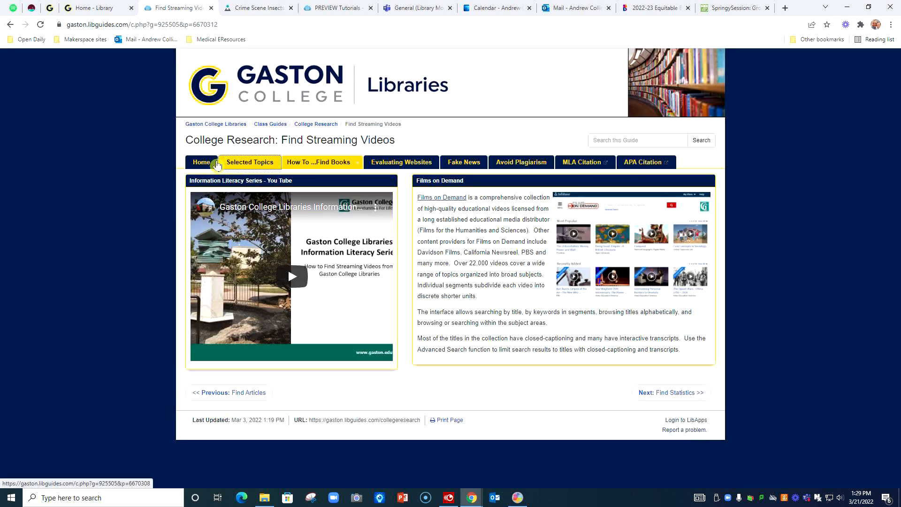
Open the College Research guide's Home tab and scroll to the Ask a Librarian box.
click(202, 162)
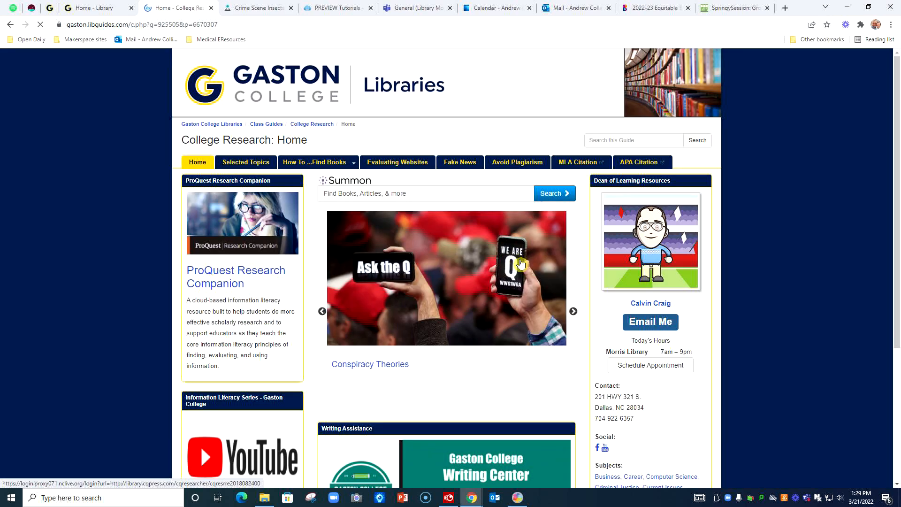
scroll(down, 3)
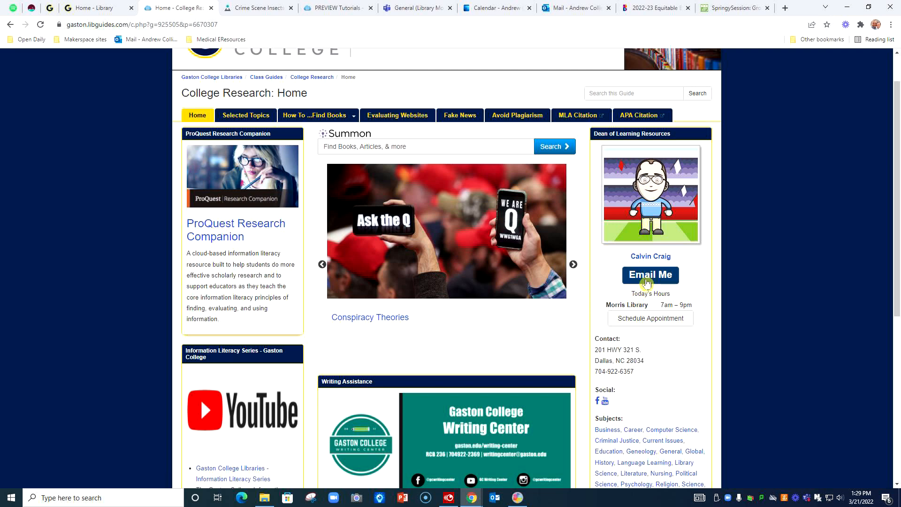
scroll(down, 3)
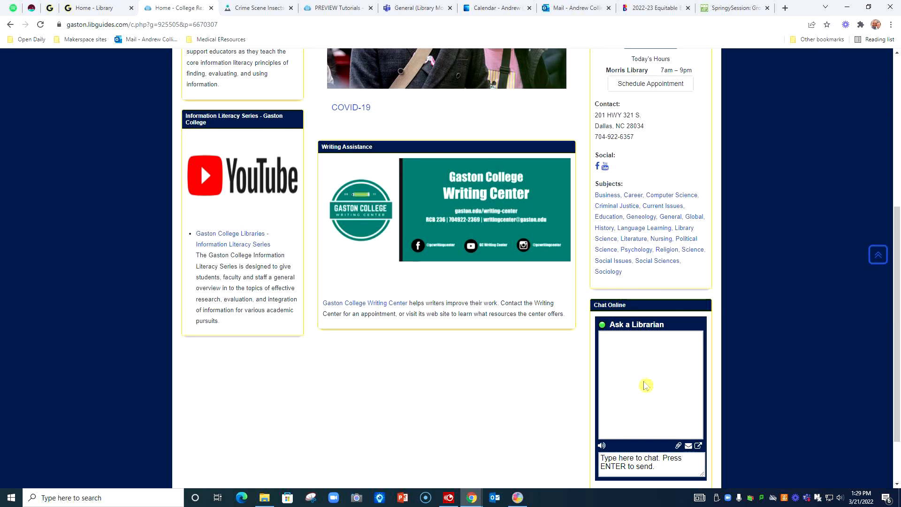
mouse_move(625, 353)
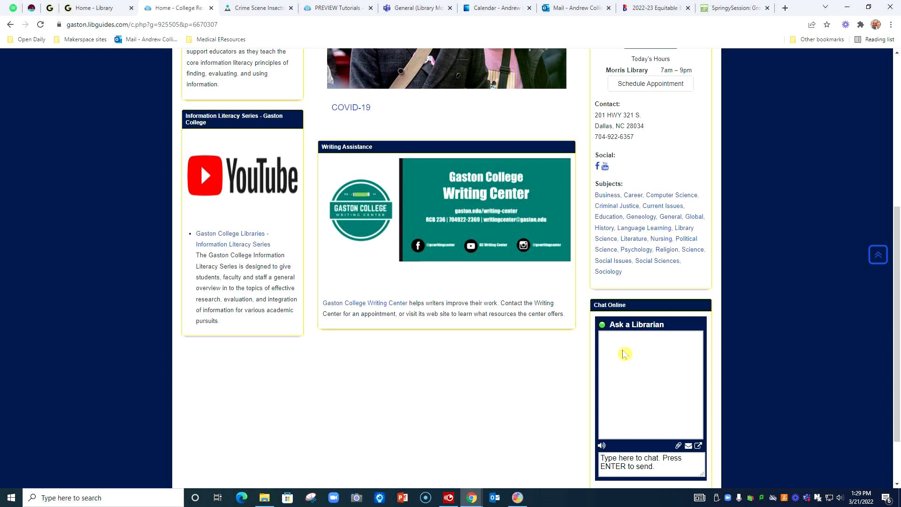